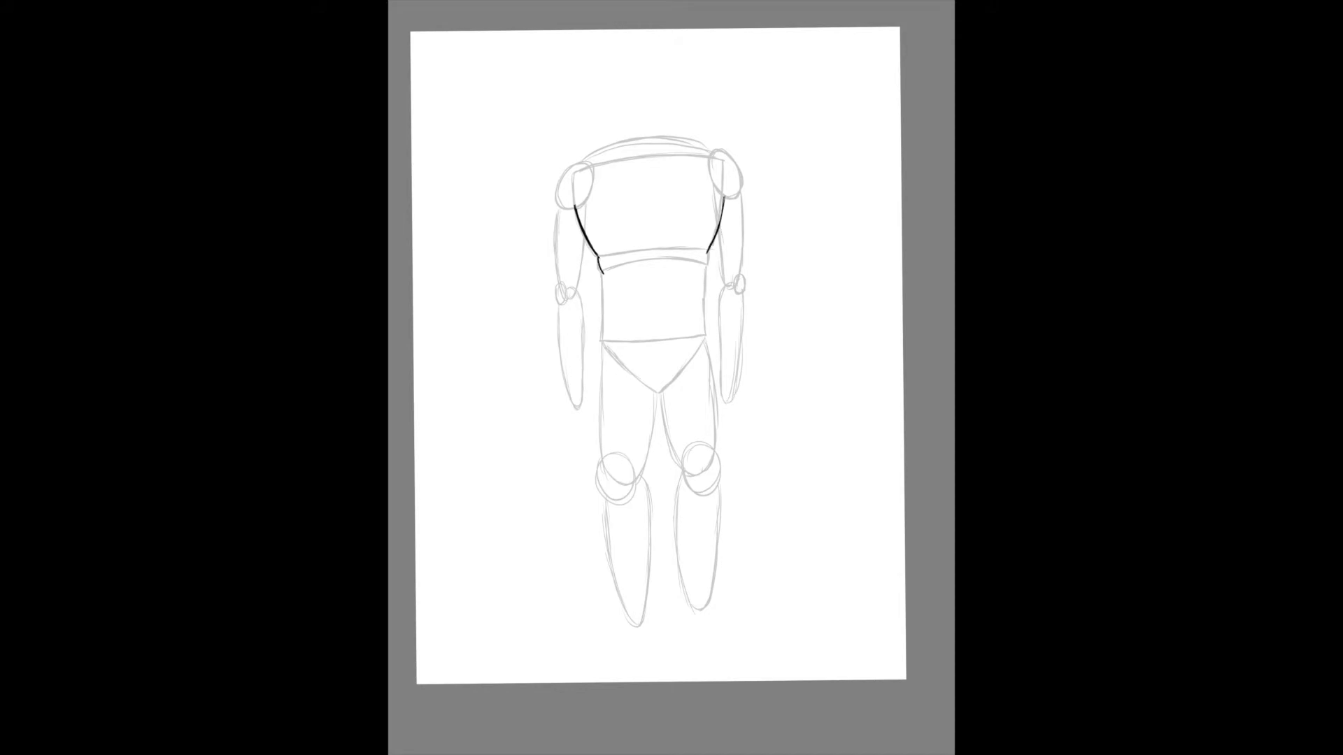
Trace a darker stroke over the left edge of the mannequin's chest
drag(600, 249, 604, 326)
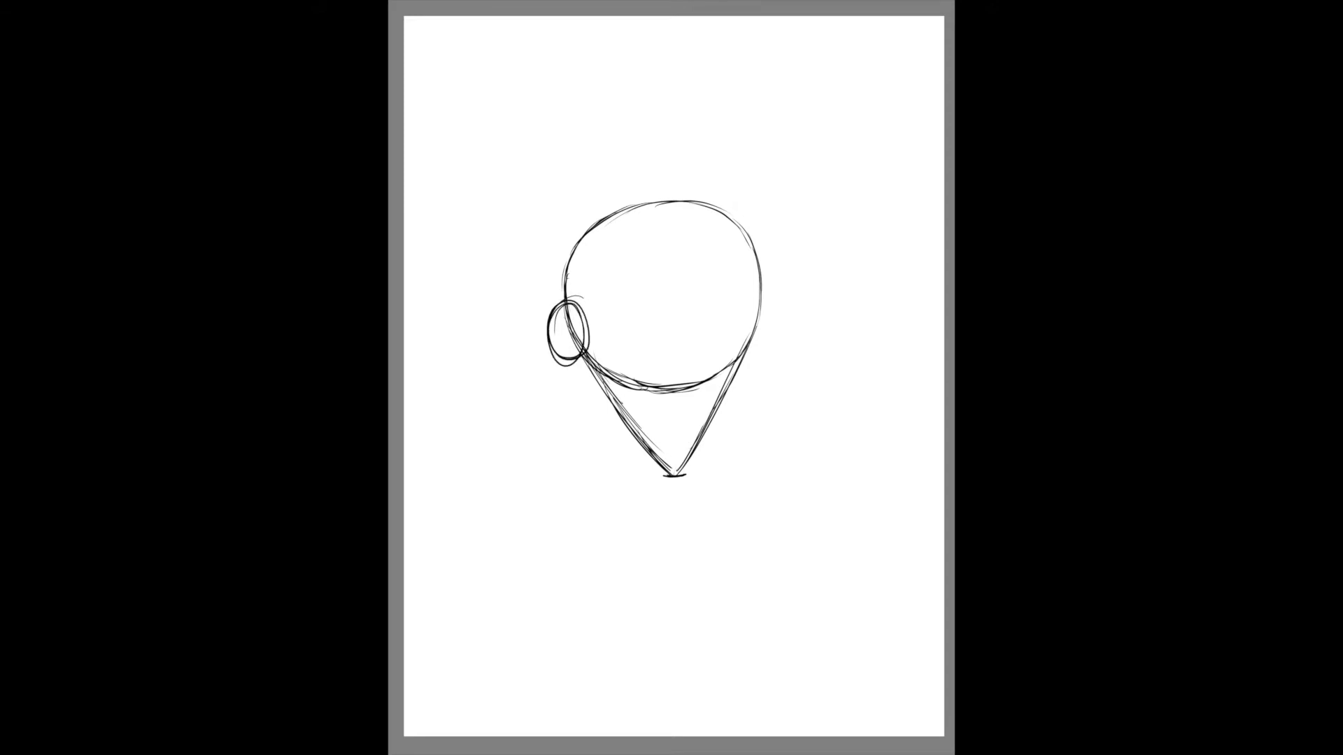
Sketch the right ear, round the jaw into a chin and add crossing centre guidelines
drag(741, 304, 766, 347)
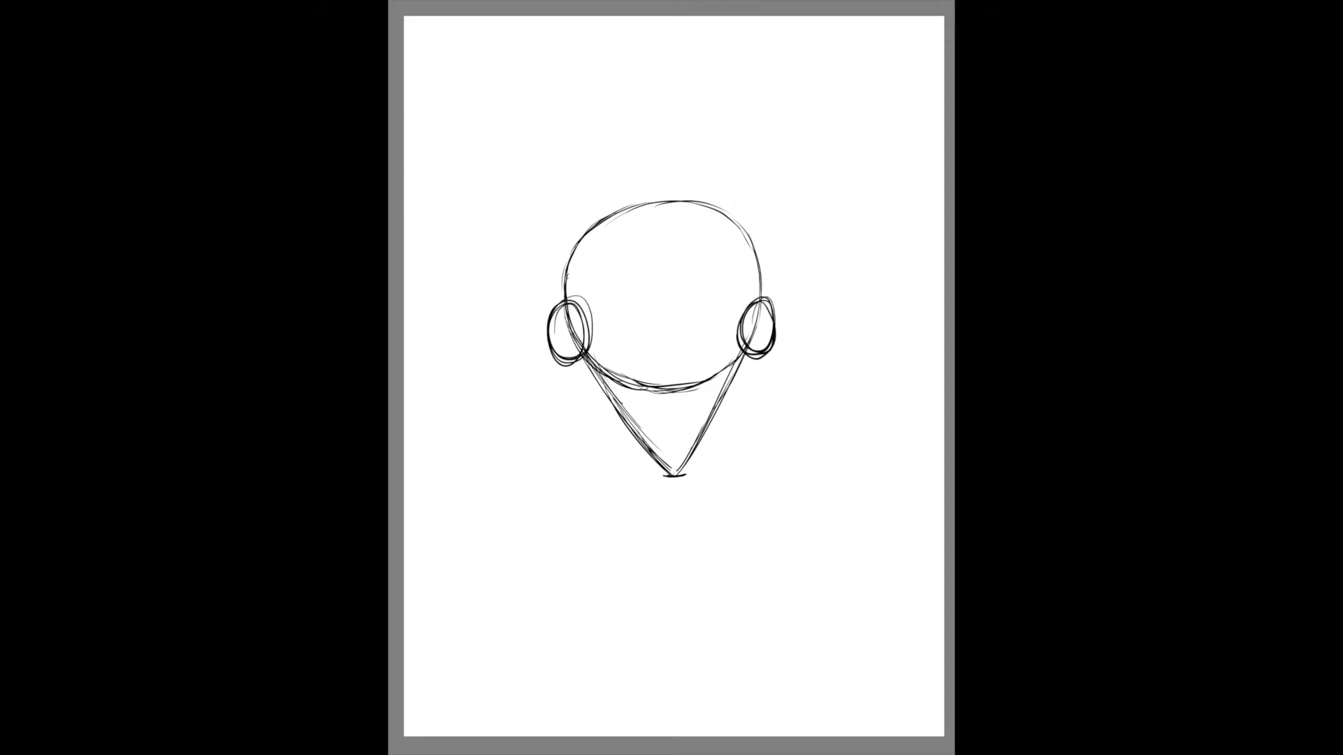
drag(591, 351, 677, 475)
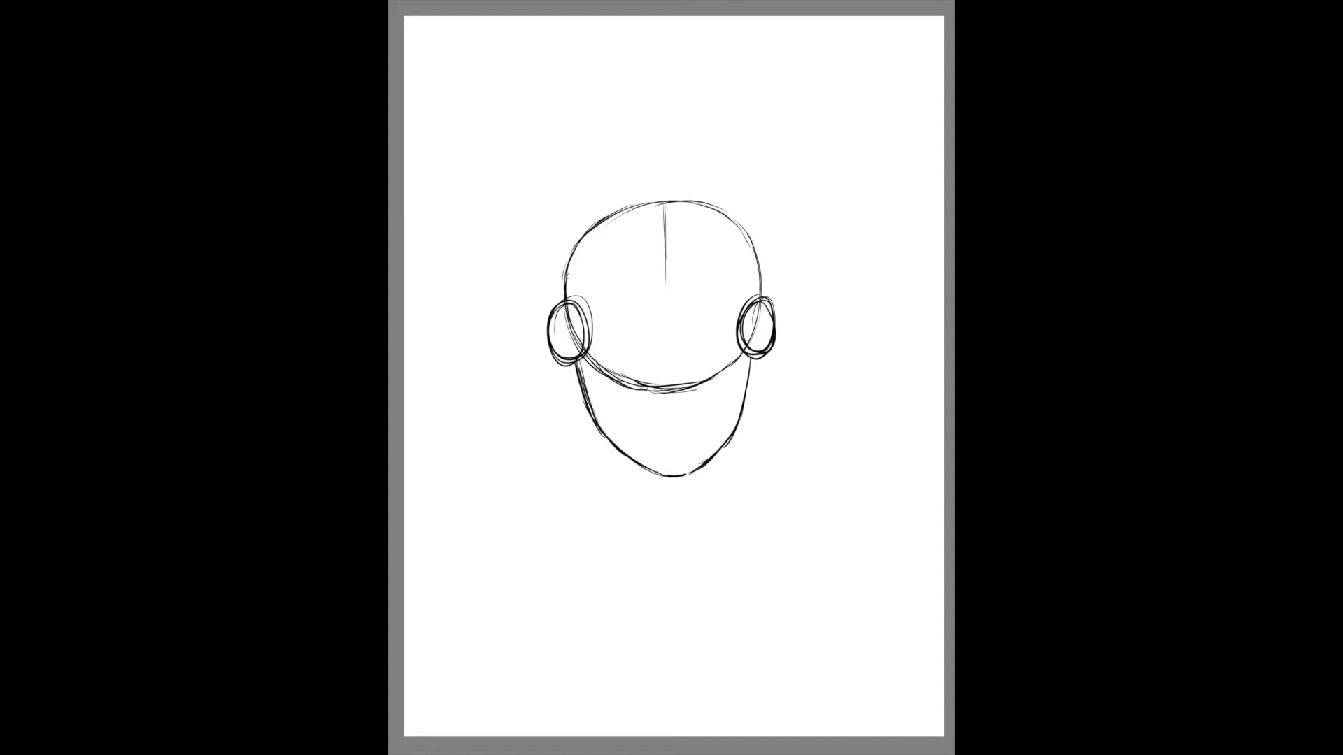
drag(671, 206, 675, 479)
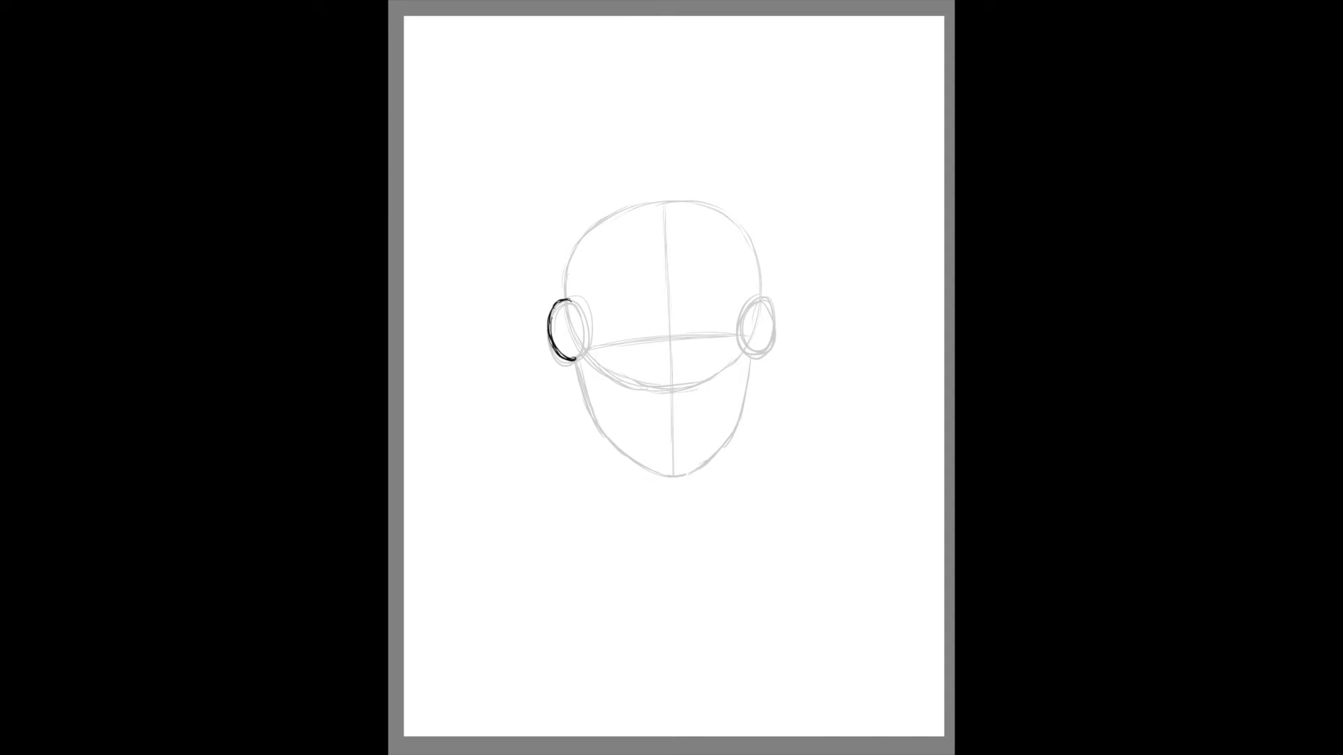
Ink the right ear outline and both sides of the jawline
drag(767, 300, 771, 351)
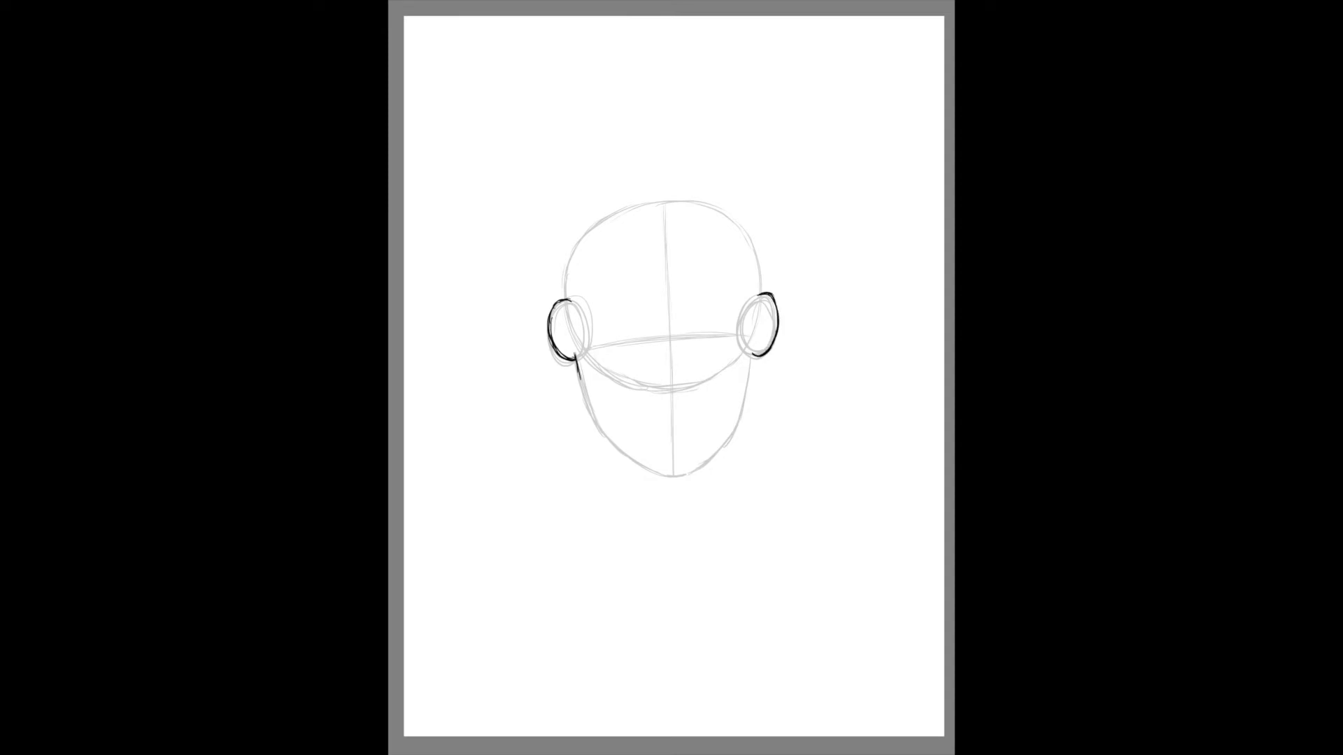
drag(565, 343, 673, 468)
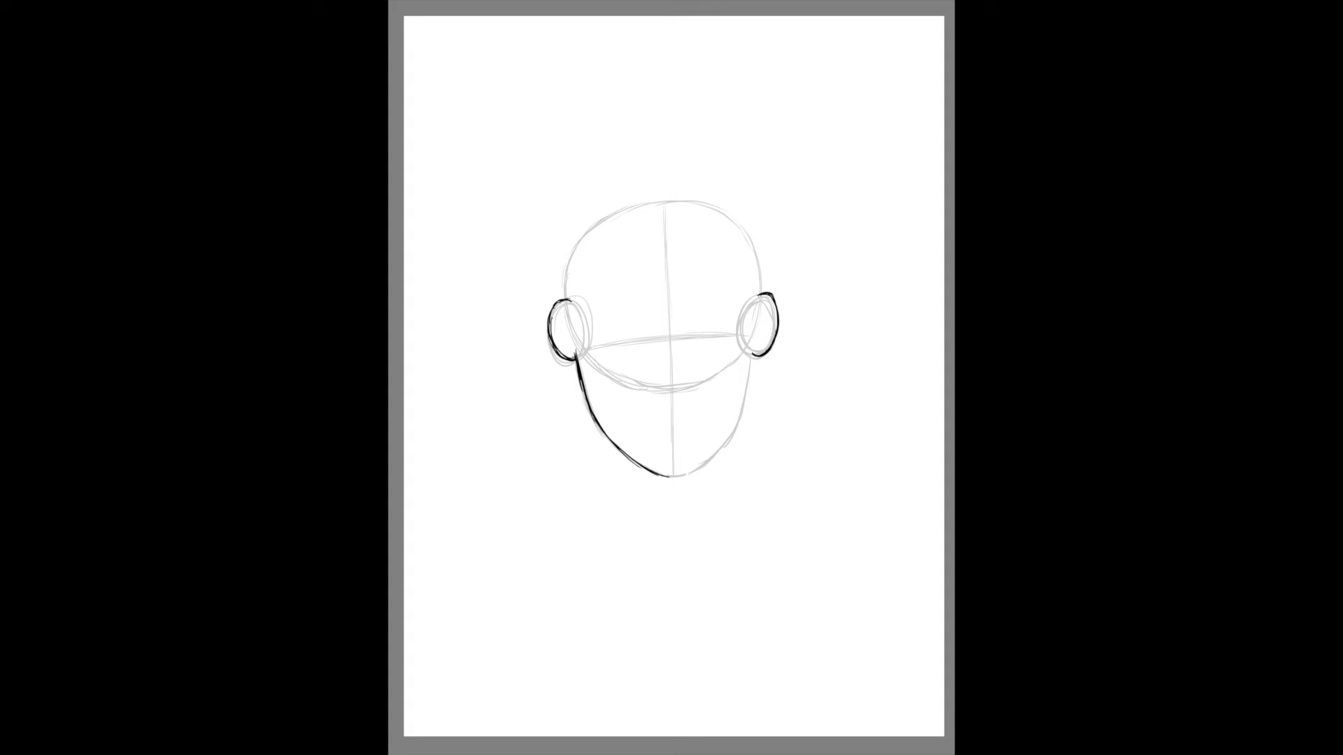
drag(659, 472, 720, 449)
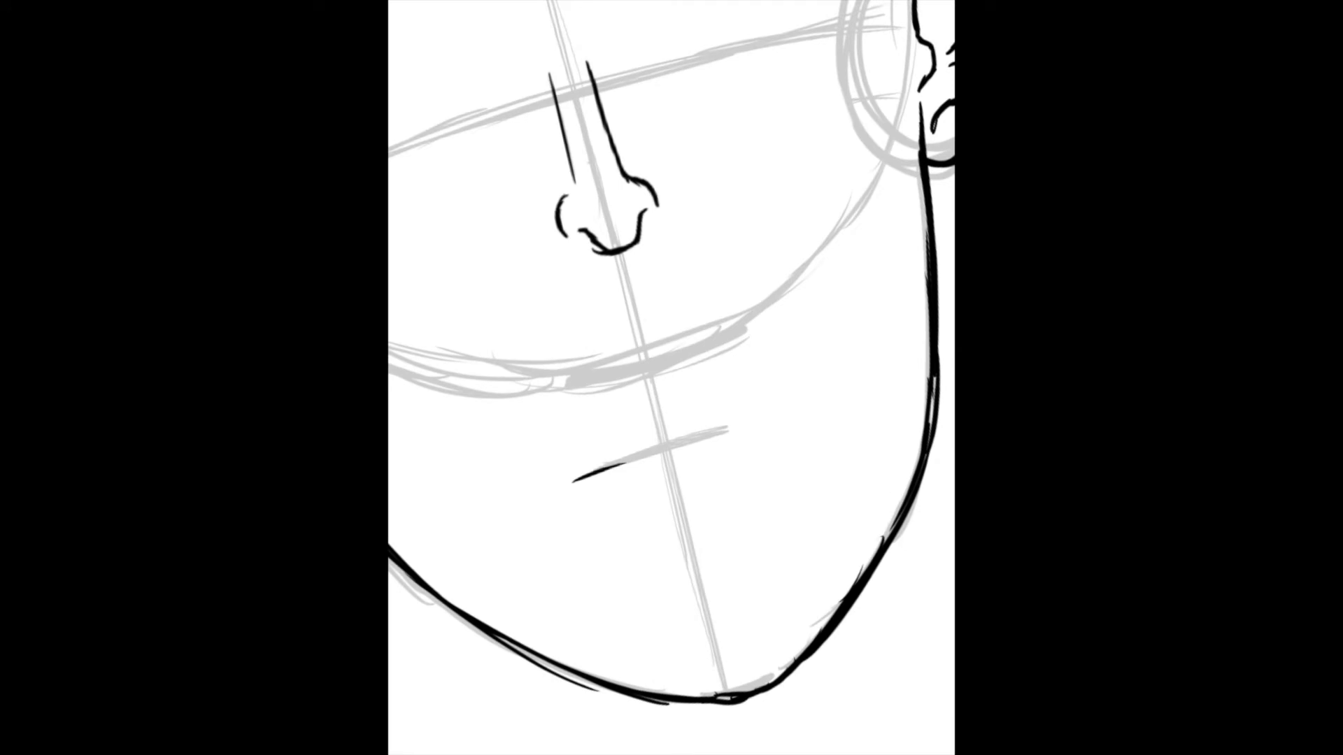
Ink the smiling mouth line with its corners and outline the upper and lower lips
drag(582, 476, 681, 445)
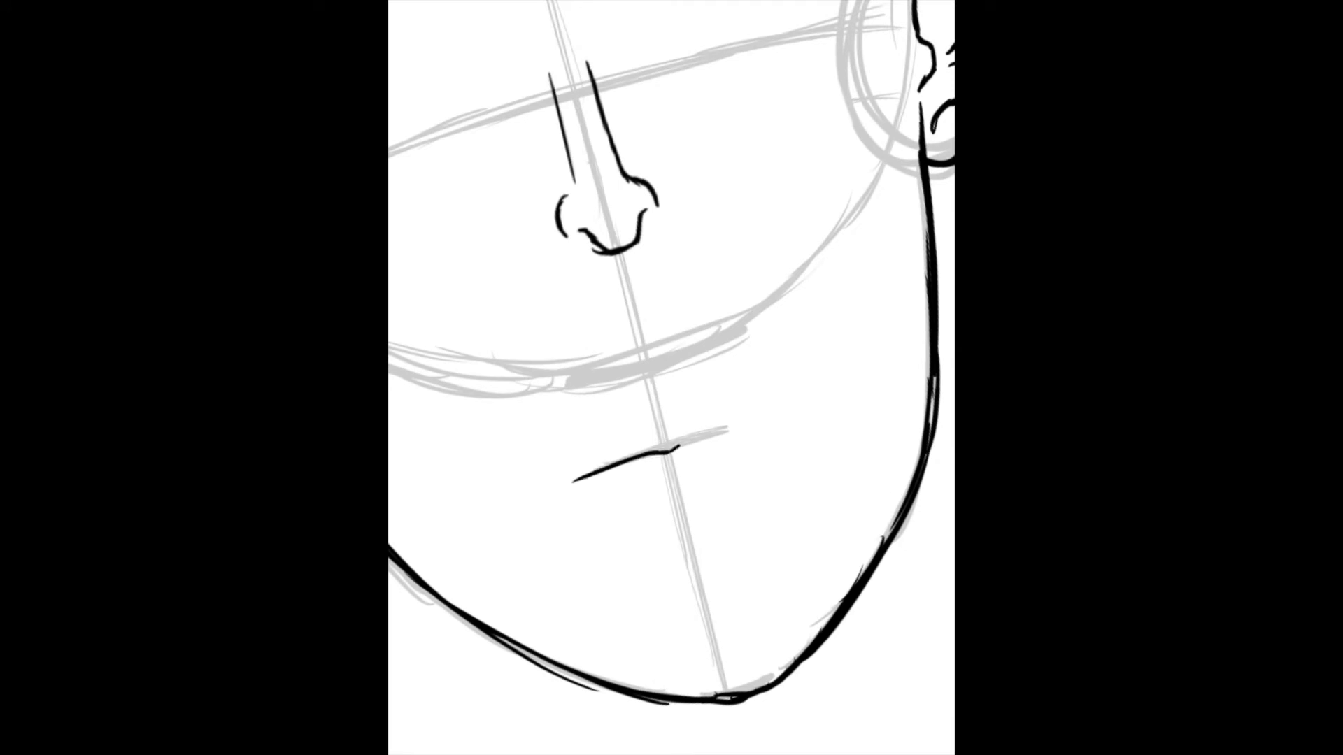
drag(677, 445, 758, 437)
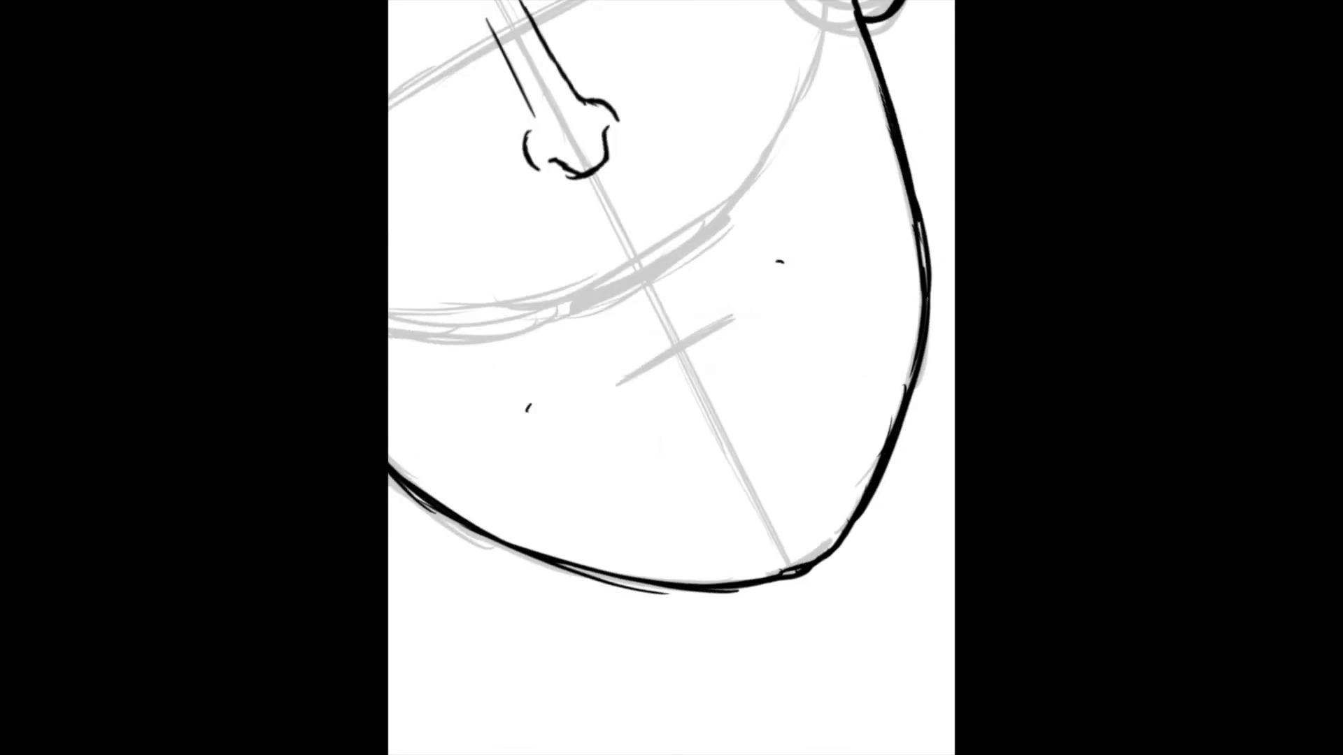
drag(532, 410, 715, 319)
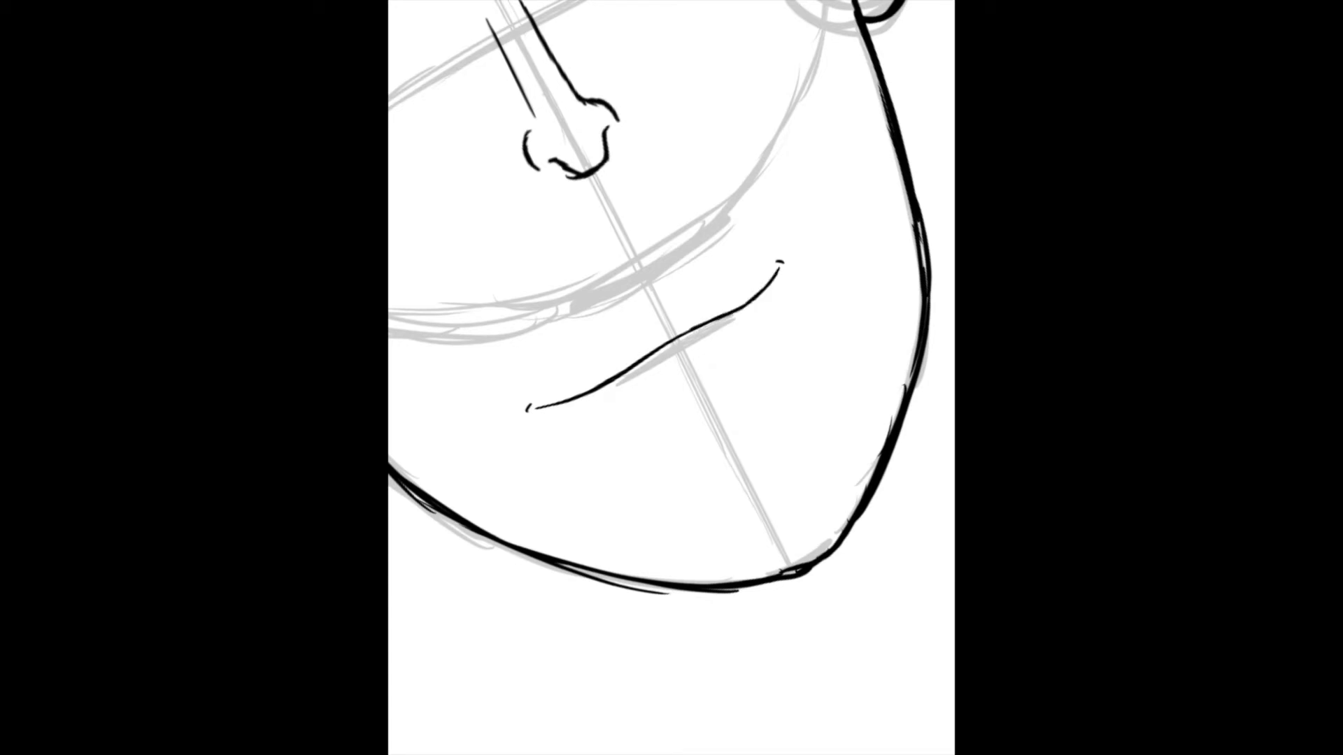
drag(775, 265, 532, 416)
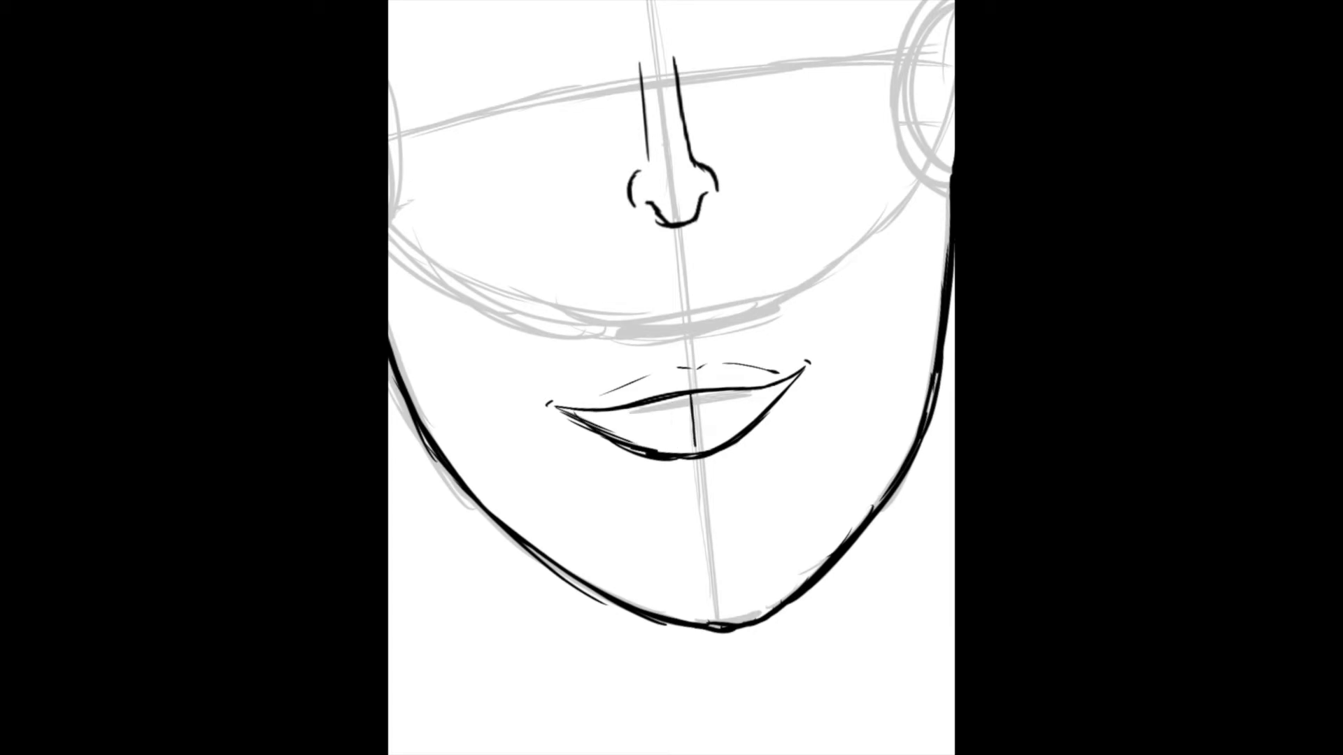
drag(694, 394, 694, 463)
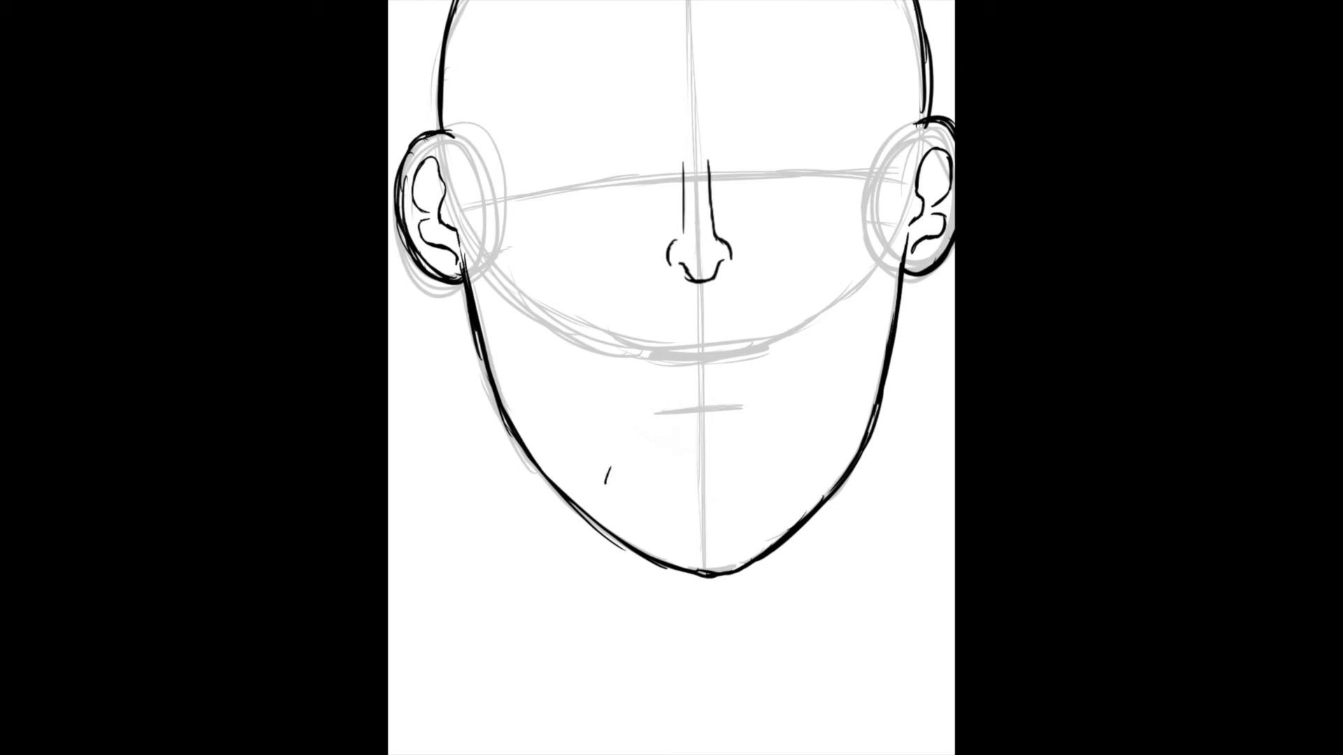
Mark the mouth corner, draw downturned frowning lips and add the upper lip's inner line
drag(609, 479, 792, 471)
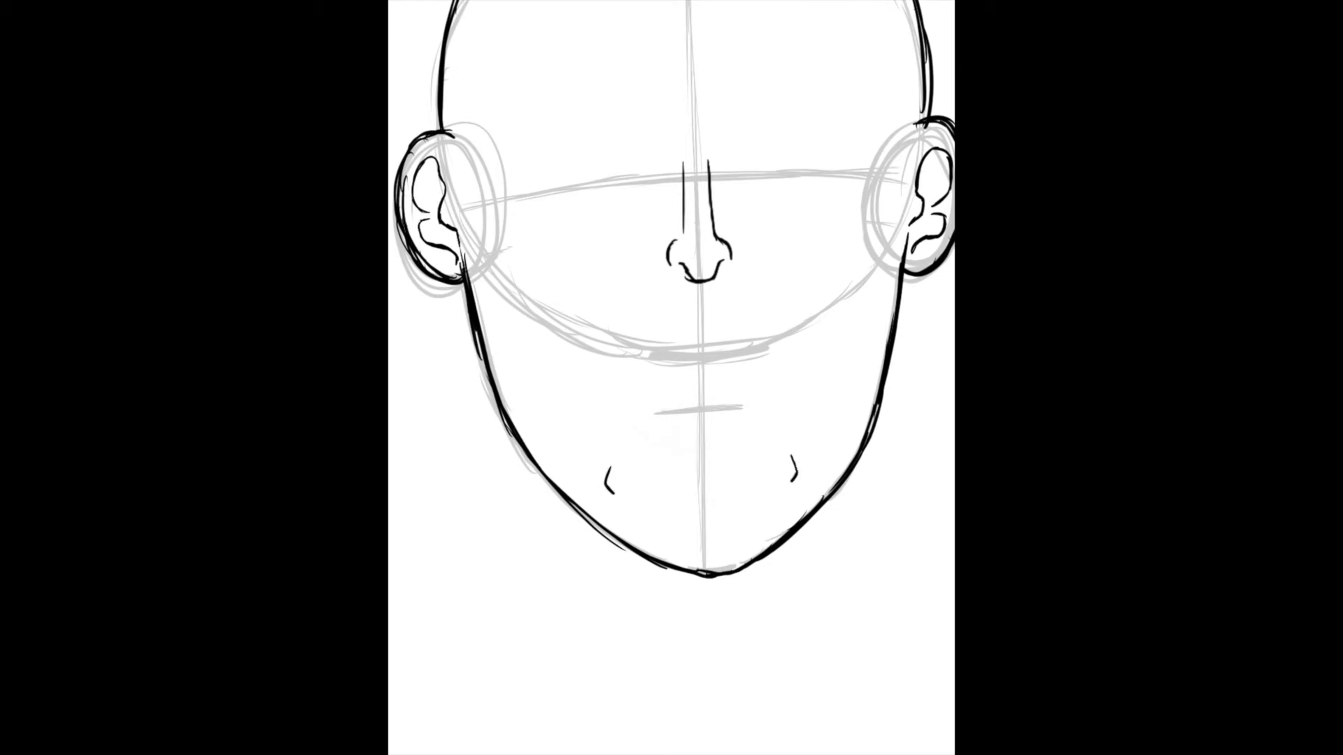
drag(608, 484, 694, 408)
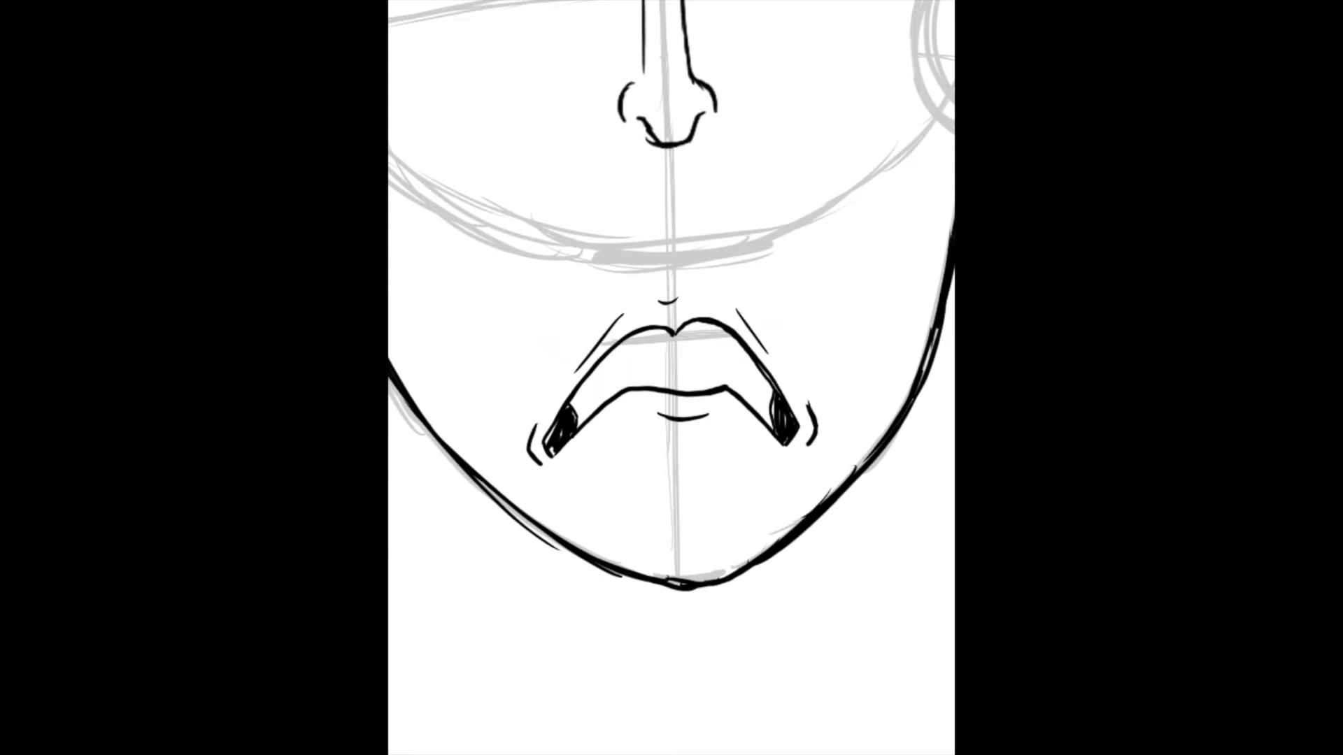
drag(556, 420, 727, 372)
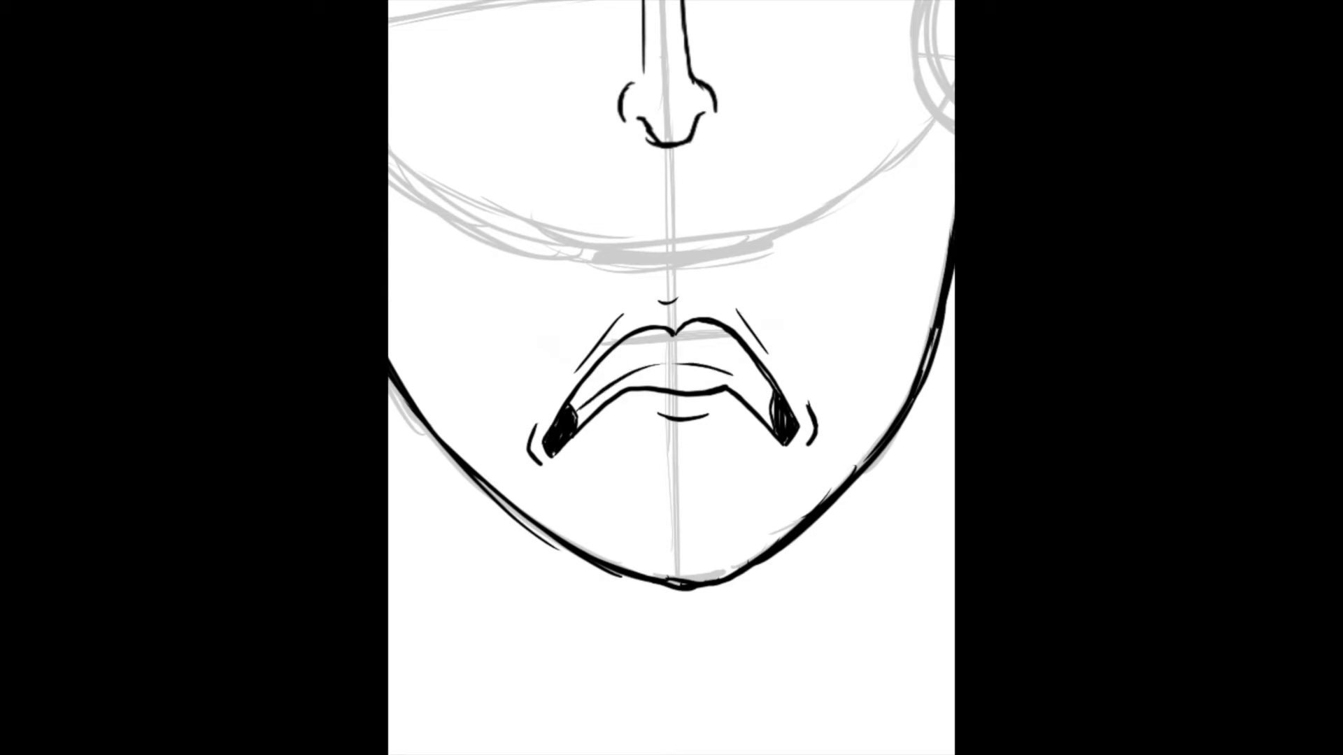
drag(617, 394, 719, 343)
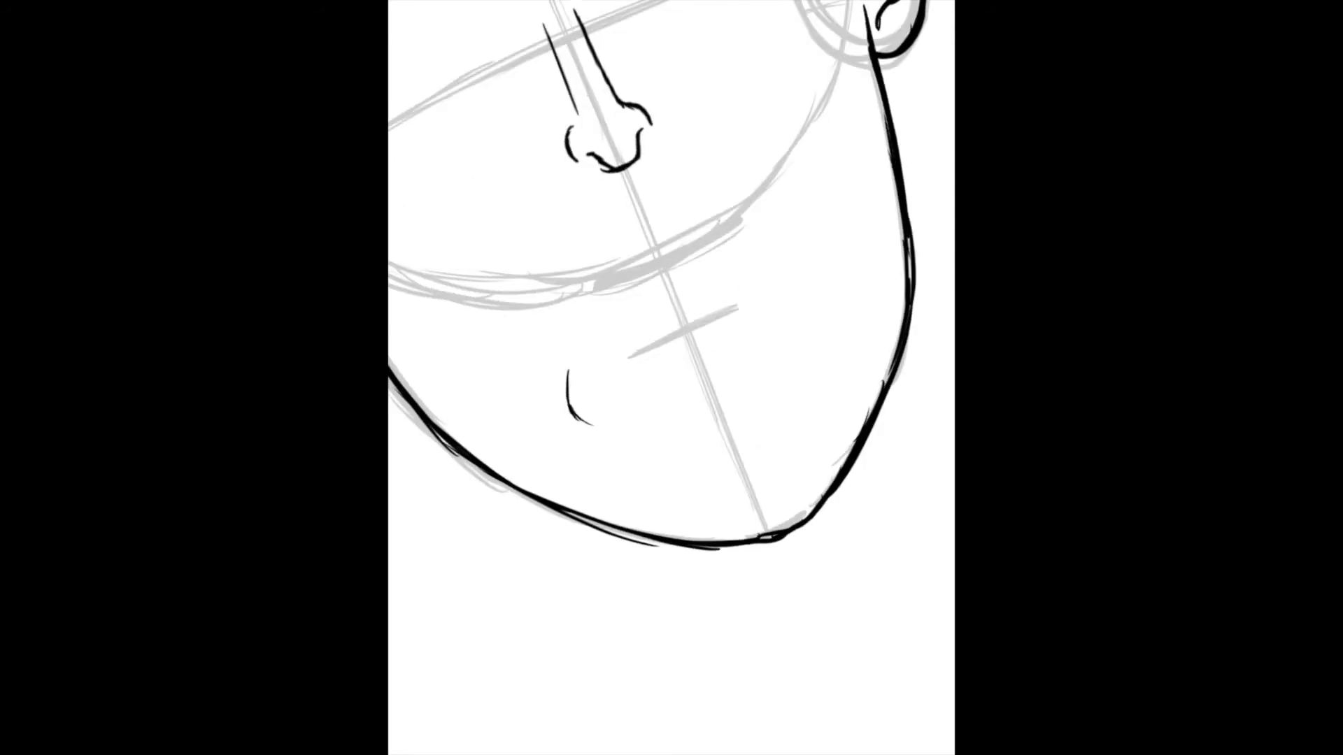
Sketch an open mouth with a corner crease and lower edge, then erase it
drag(788, 275, 822, 317)
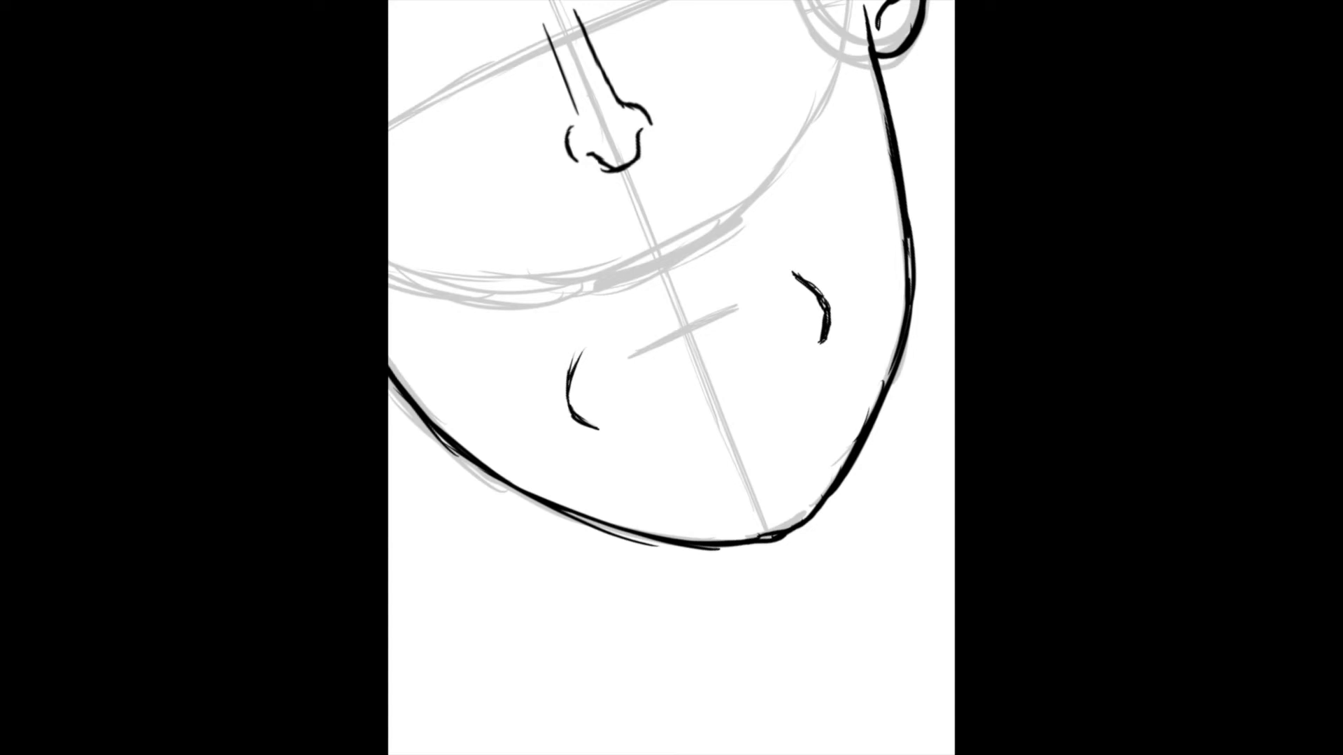
drag(574, 376, 693, 330)
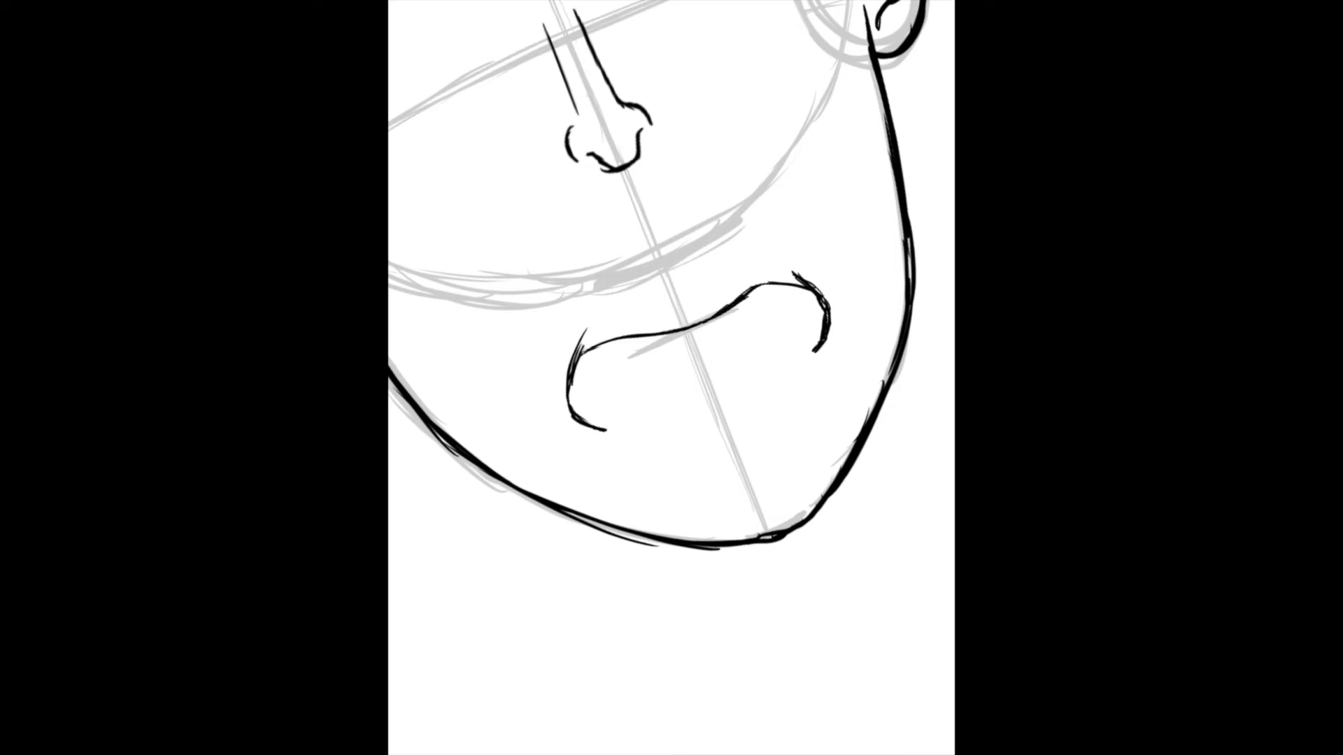
drag(617, 436, 686, 394)
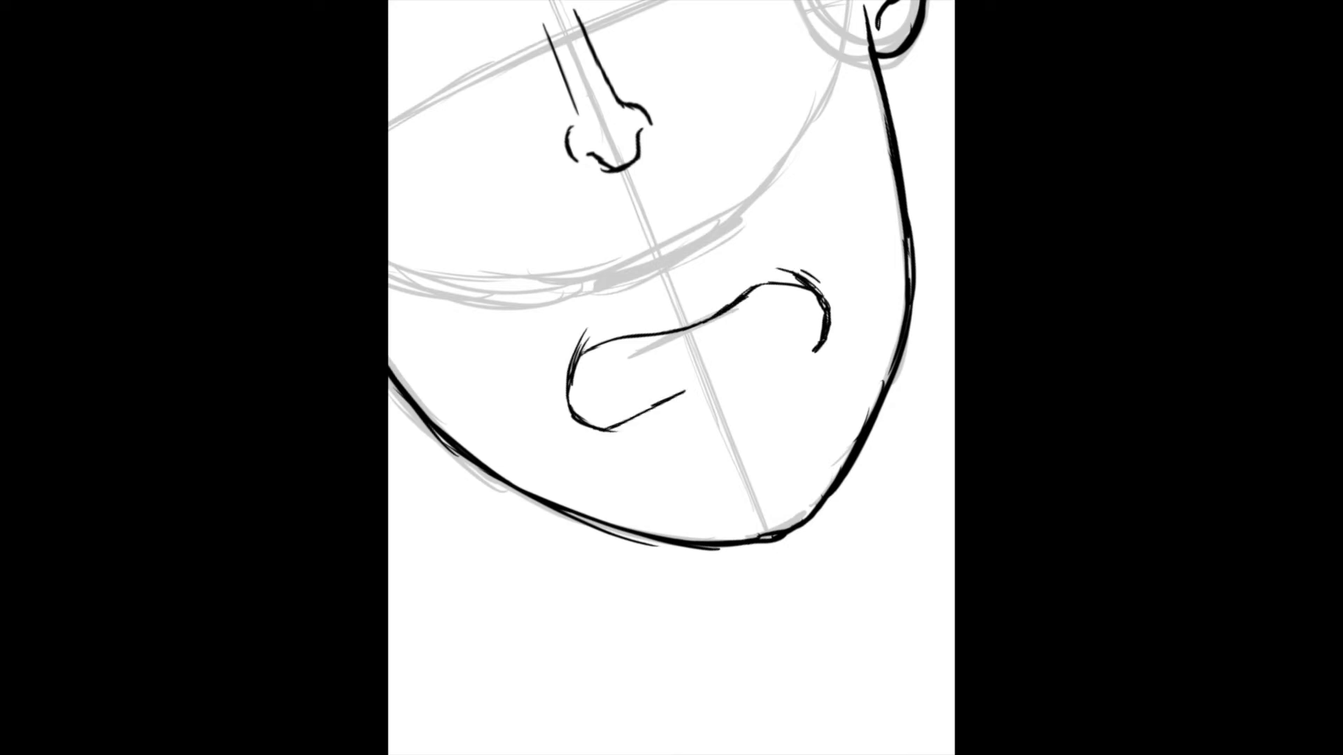
drag(601, 386, 805, 352)
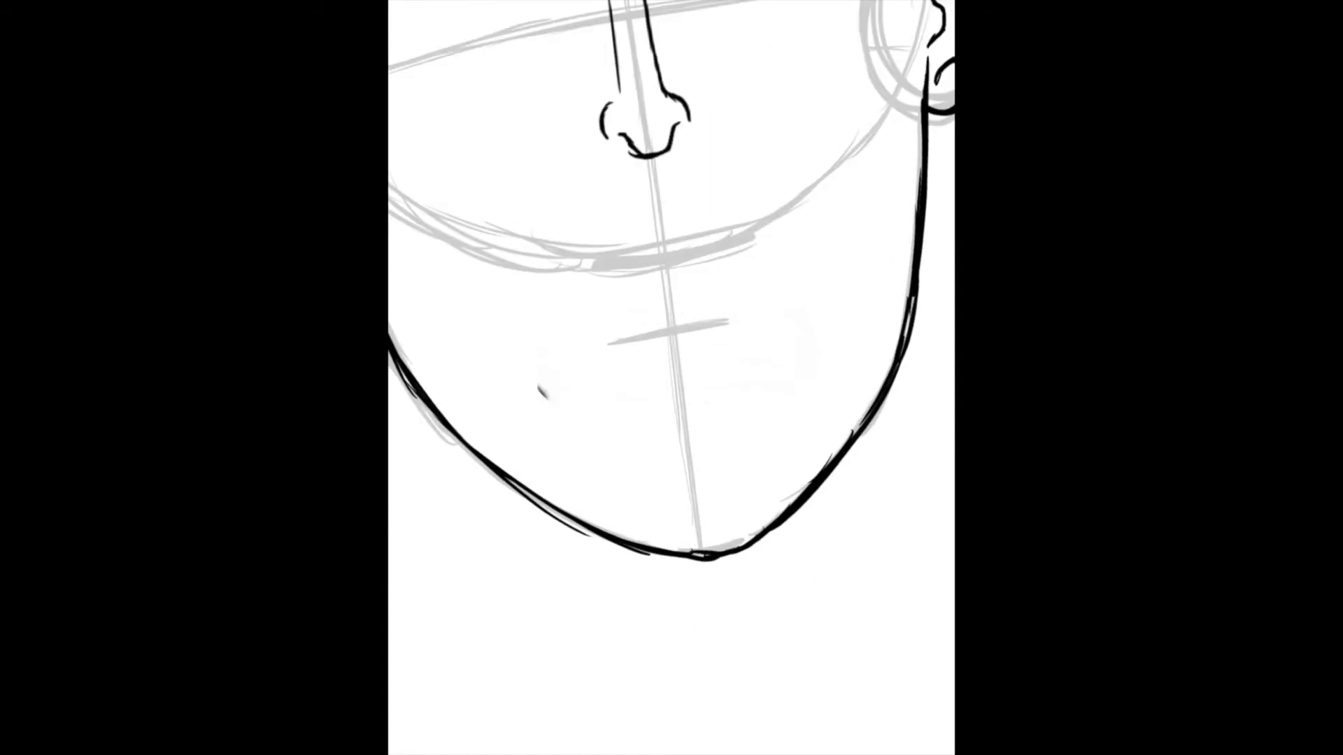
Draw a single closed-mouth line with a slight centre dip and refine it
drag(549, 395, 634, 347)
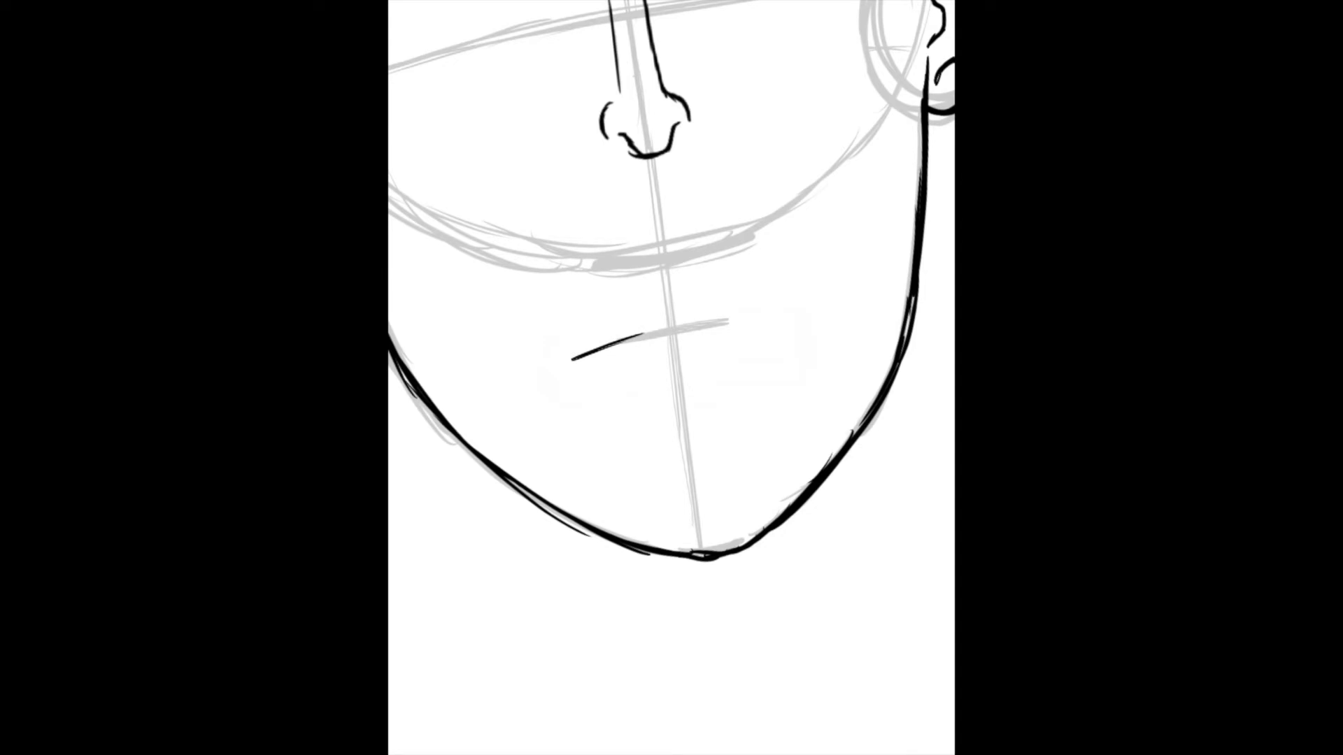
drag(582, 355, 686, 330)
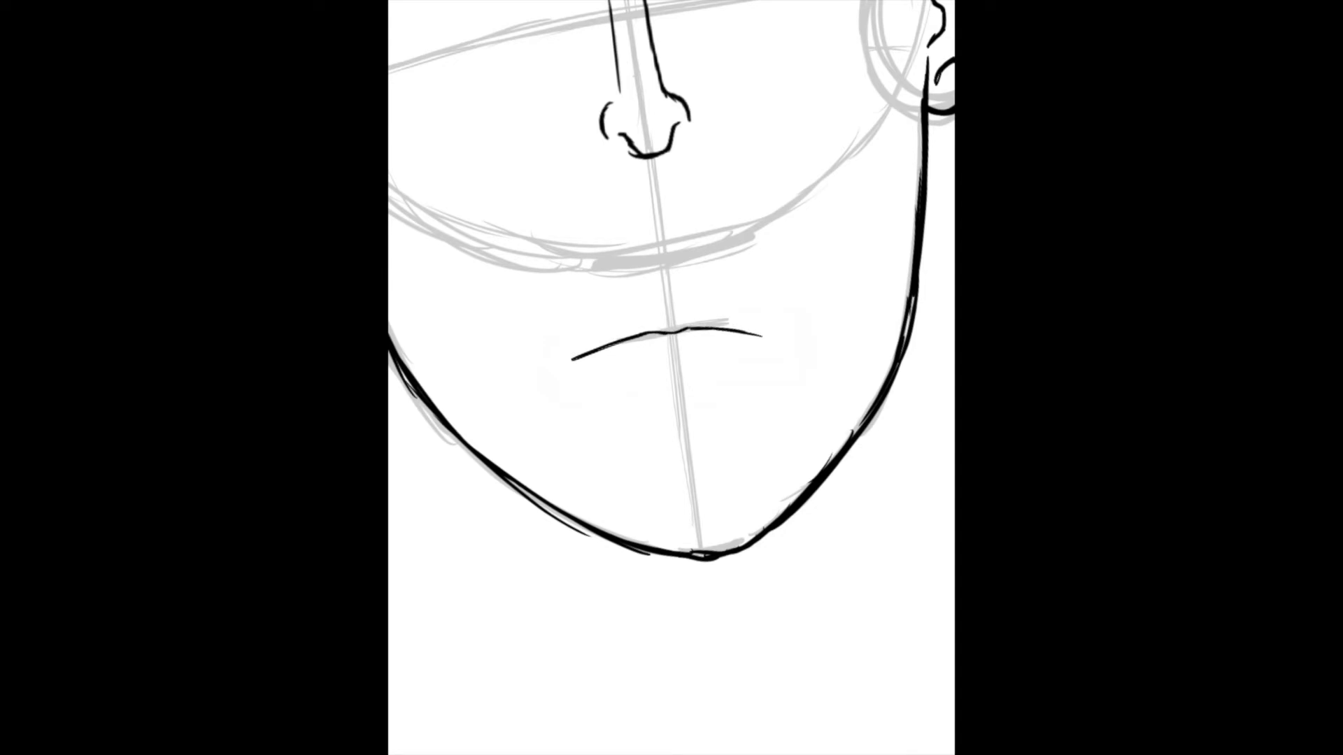
drag(659, 351, 711, 333)
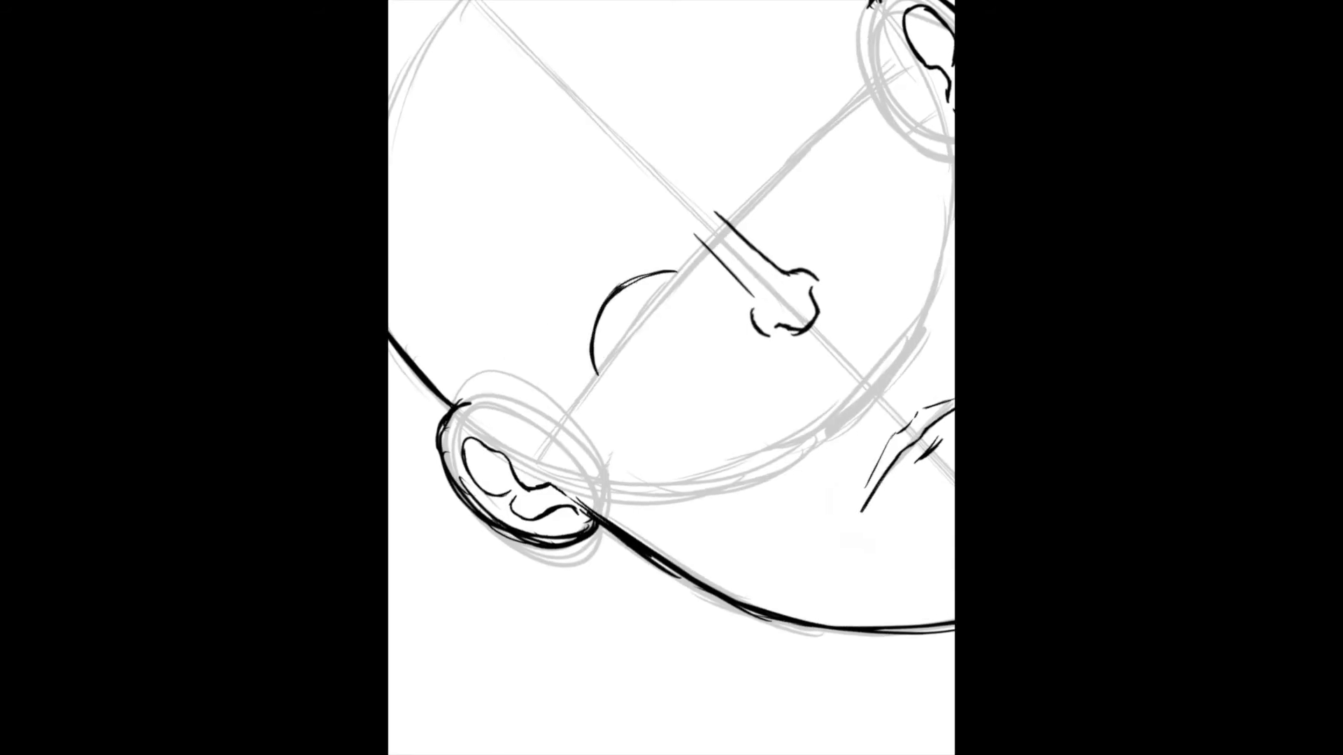
Trace ink lines over the grey ear, nose and jaw construction
drag(625, 282, 634, 359)
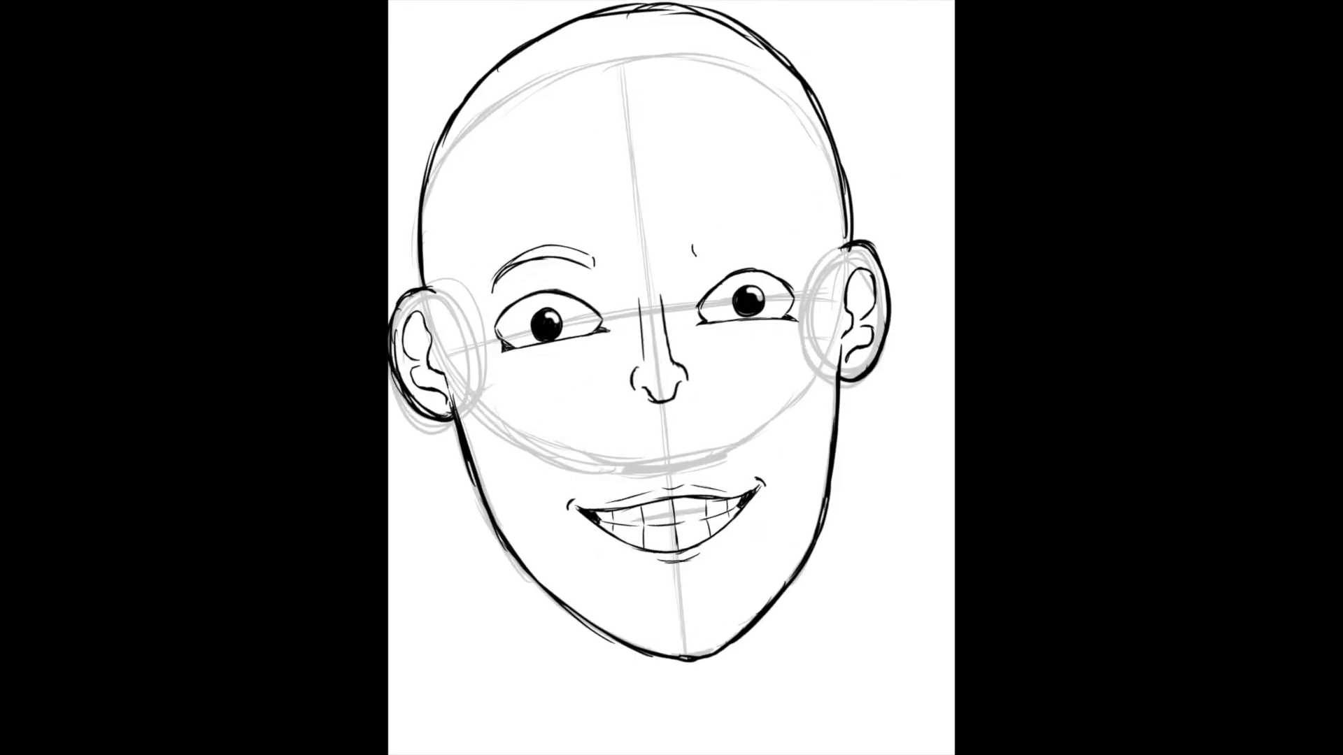
Add further ink lines to the grinning front-view face around the eyes and brow
drag(693, 257, 780, 231)
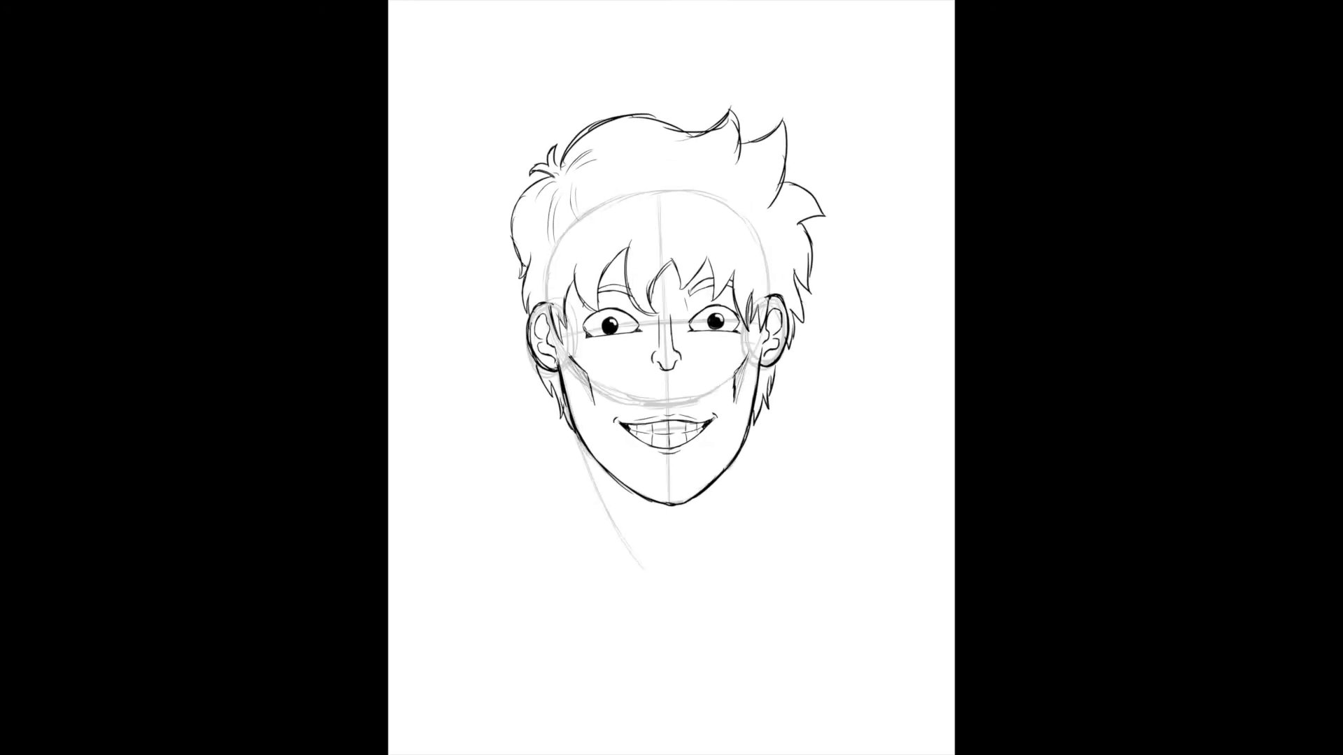
Add more spiky hair strokes to the grinning head
drag(650, 497, 677, 582)
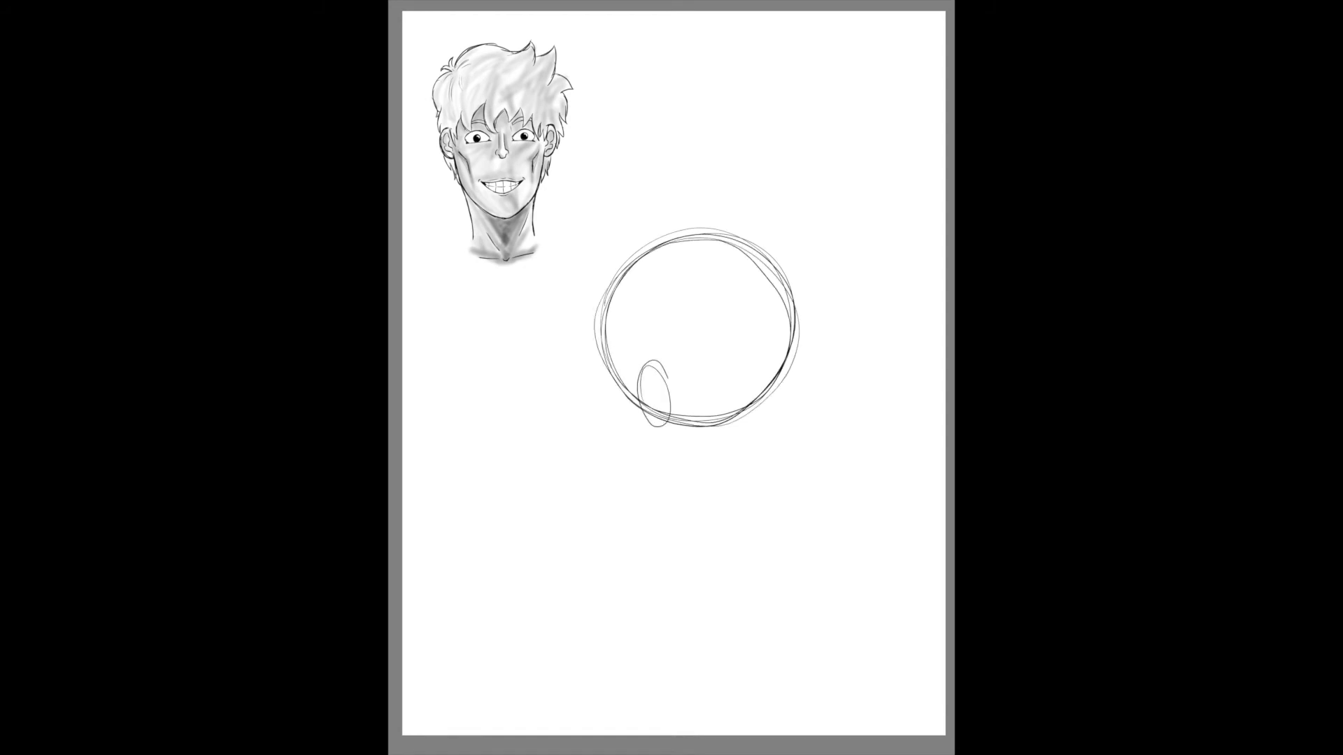
Rough out the jaw and cranium of the new head, then ink the profile ear and nose contour
drag(650, 437, 771, 535)
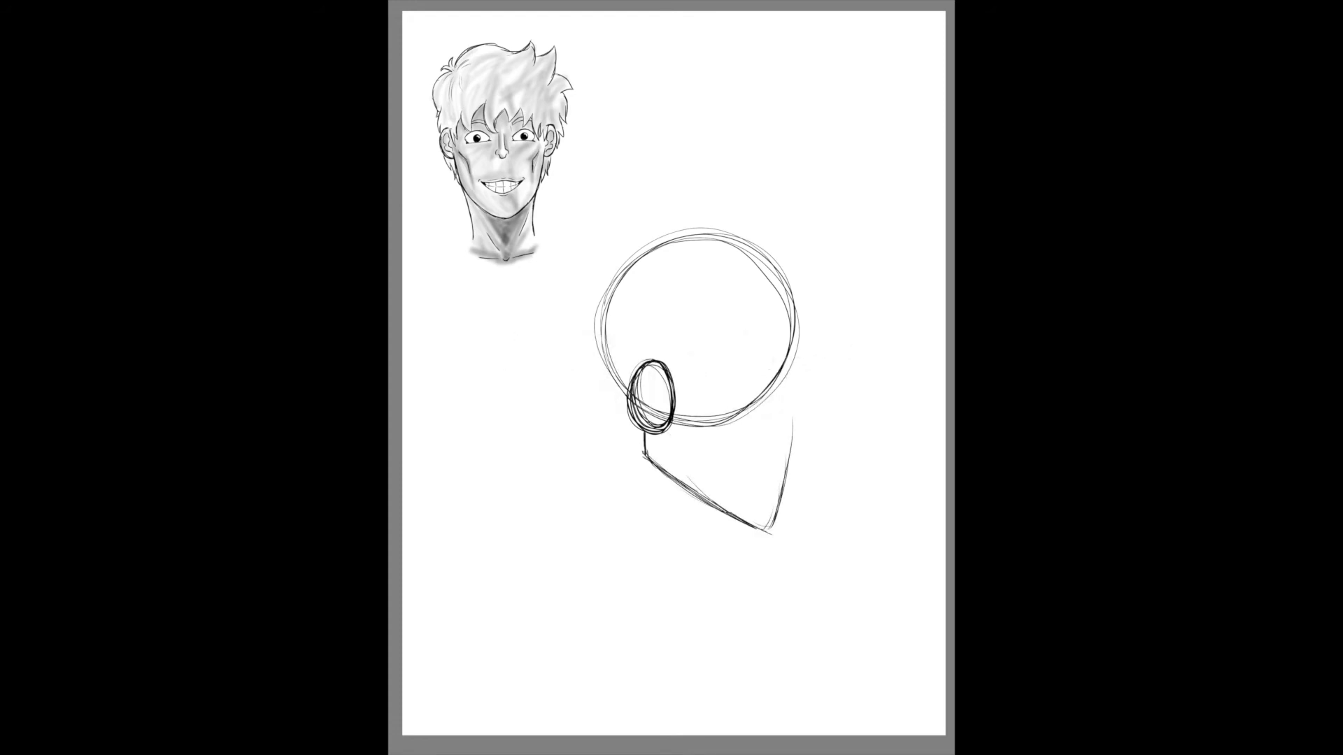
drag(780, 359, 771, 532)
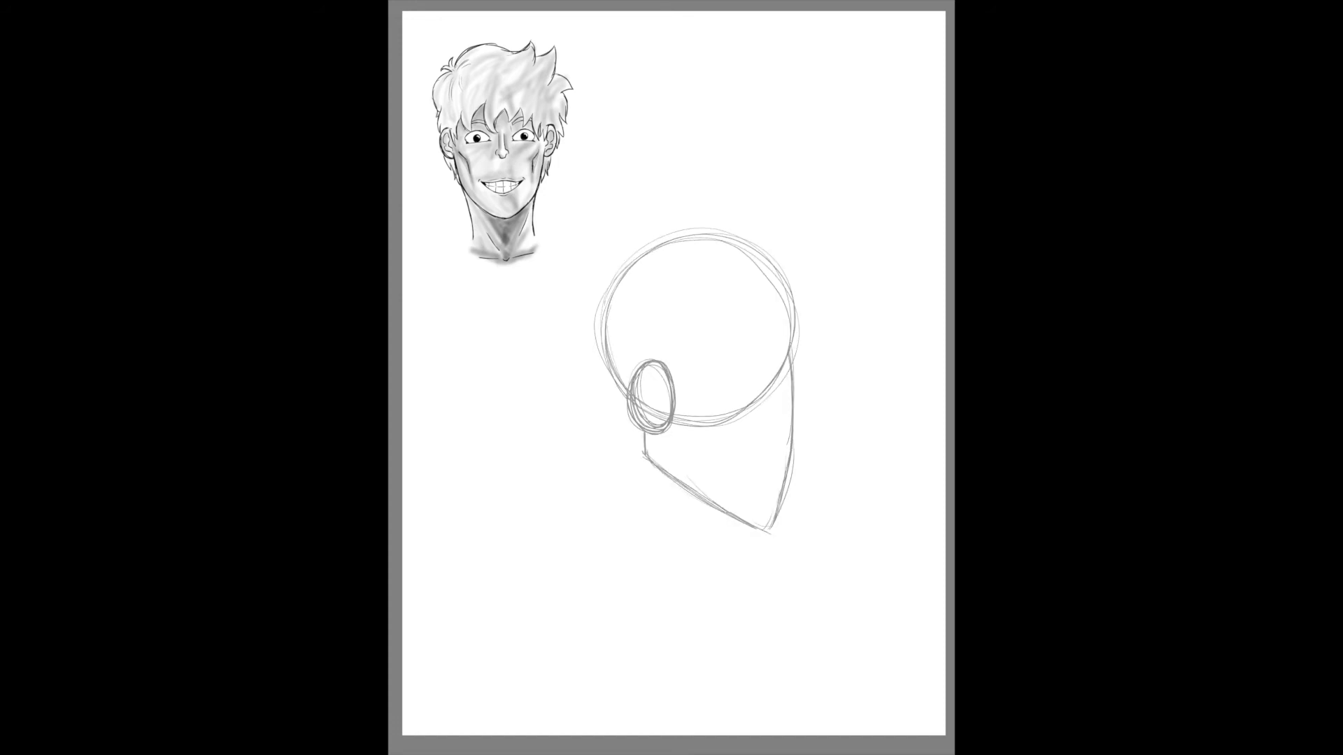
drag(788, 351, 800, 412)
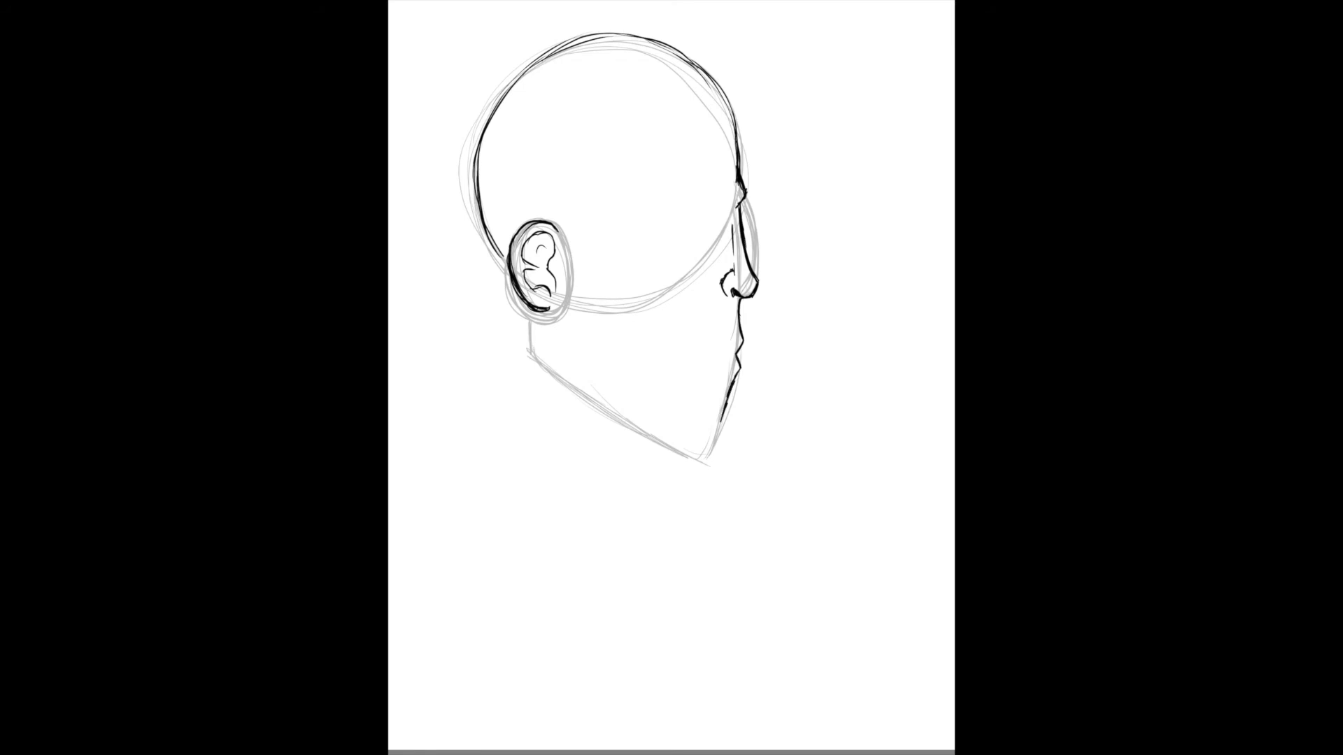
drag(722, 398, 715, 444)
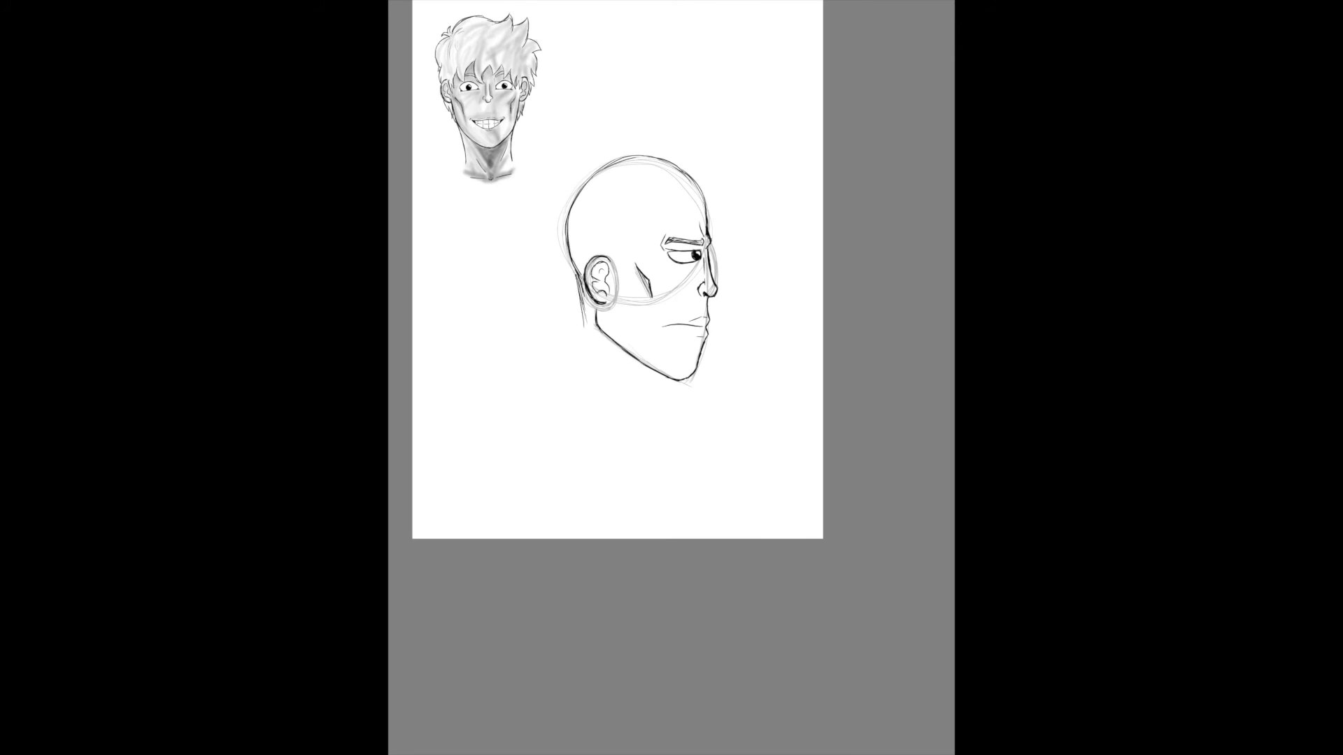
Draw the back and front neck lines, then ink the sideburn and cheek contour
drag(577, 266, 582, 381)
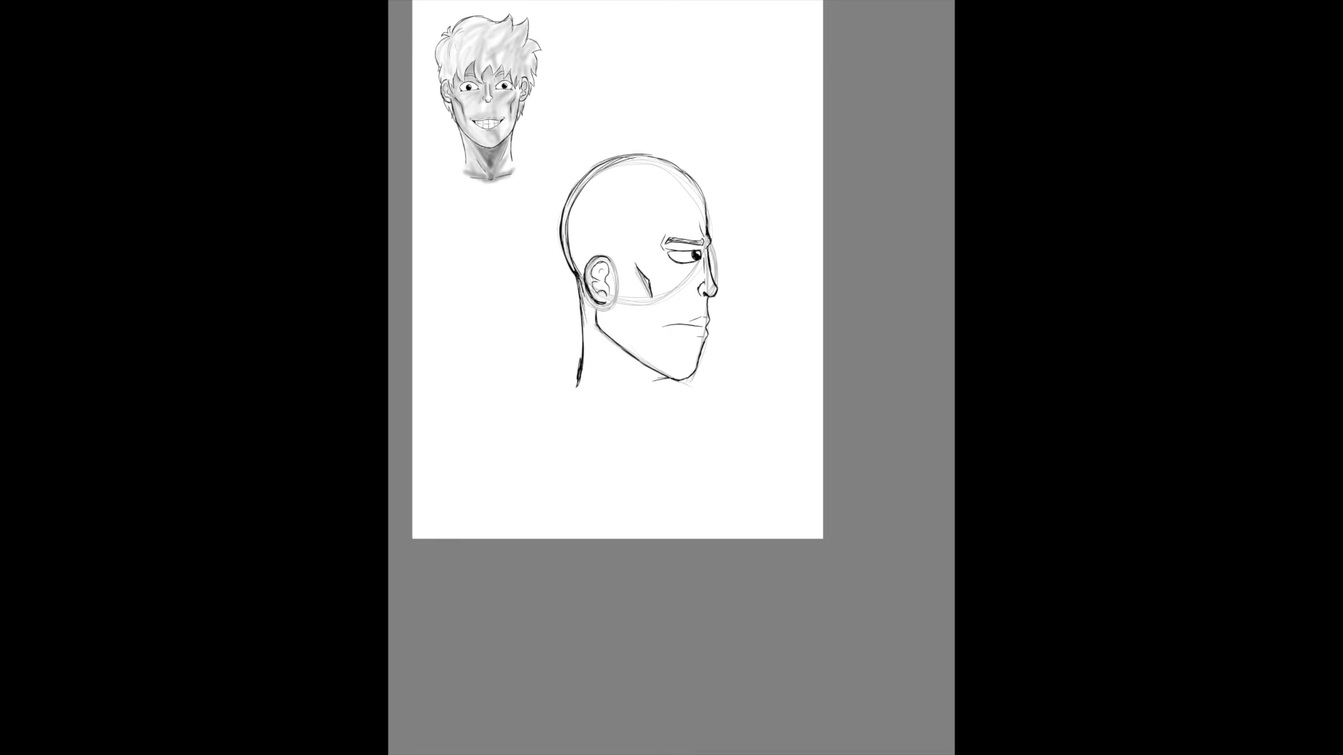
drag(654, 376, 673, 390)
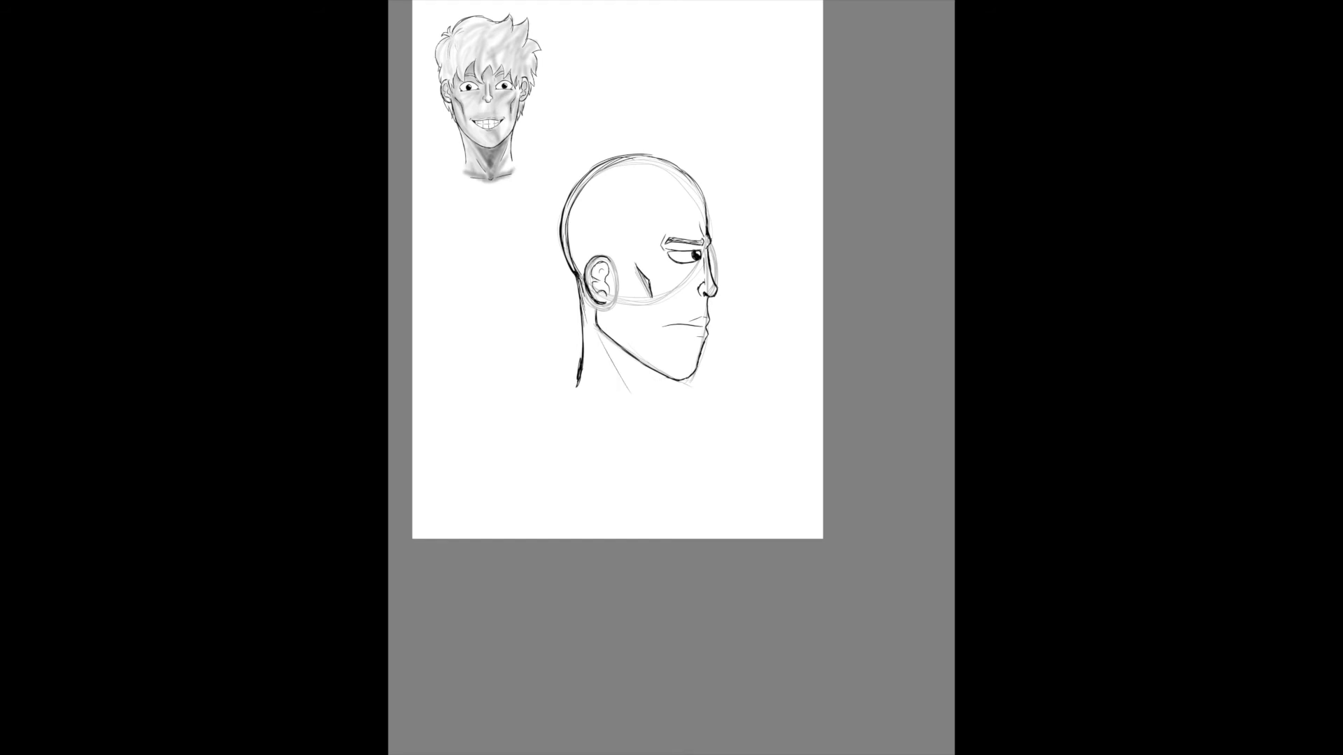
drag(590, 334, 655, 415)
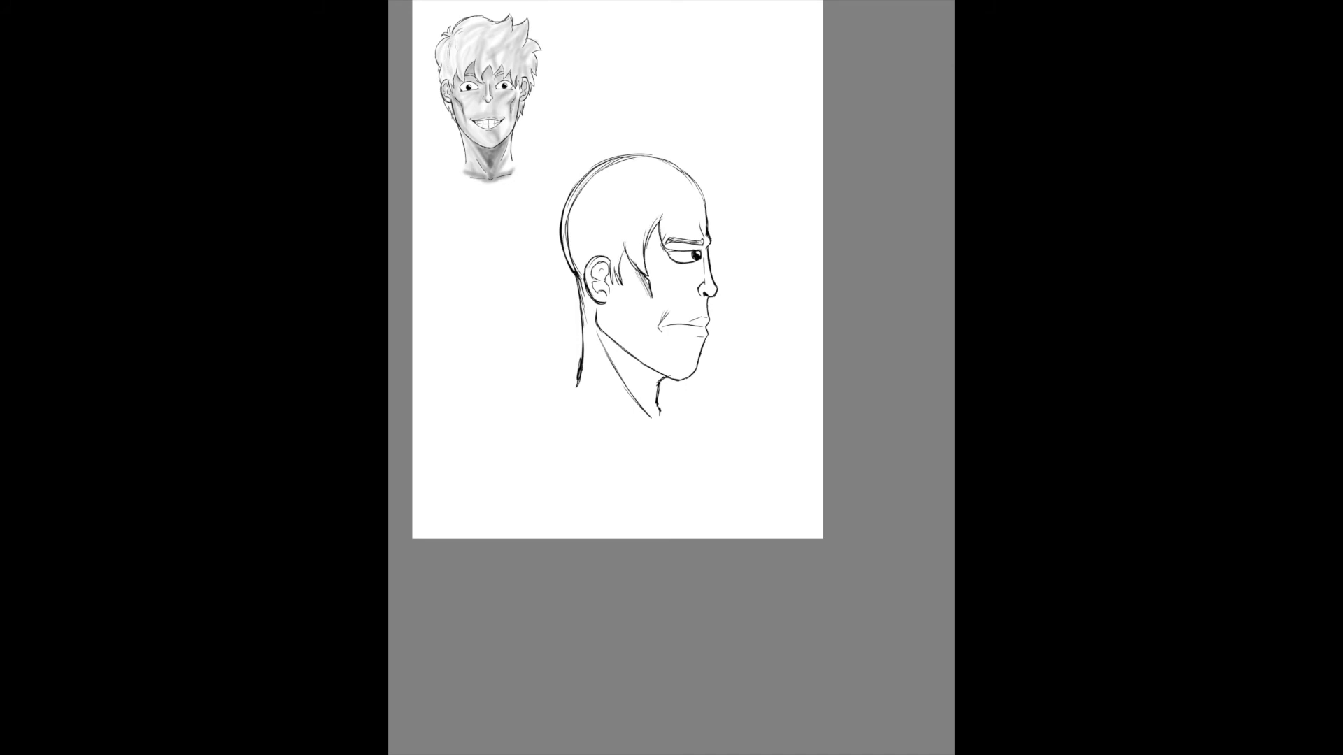
Sketch spiky hair strands above the forehead and across the top of the profile head
drag(659, 226, 710, 257)
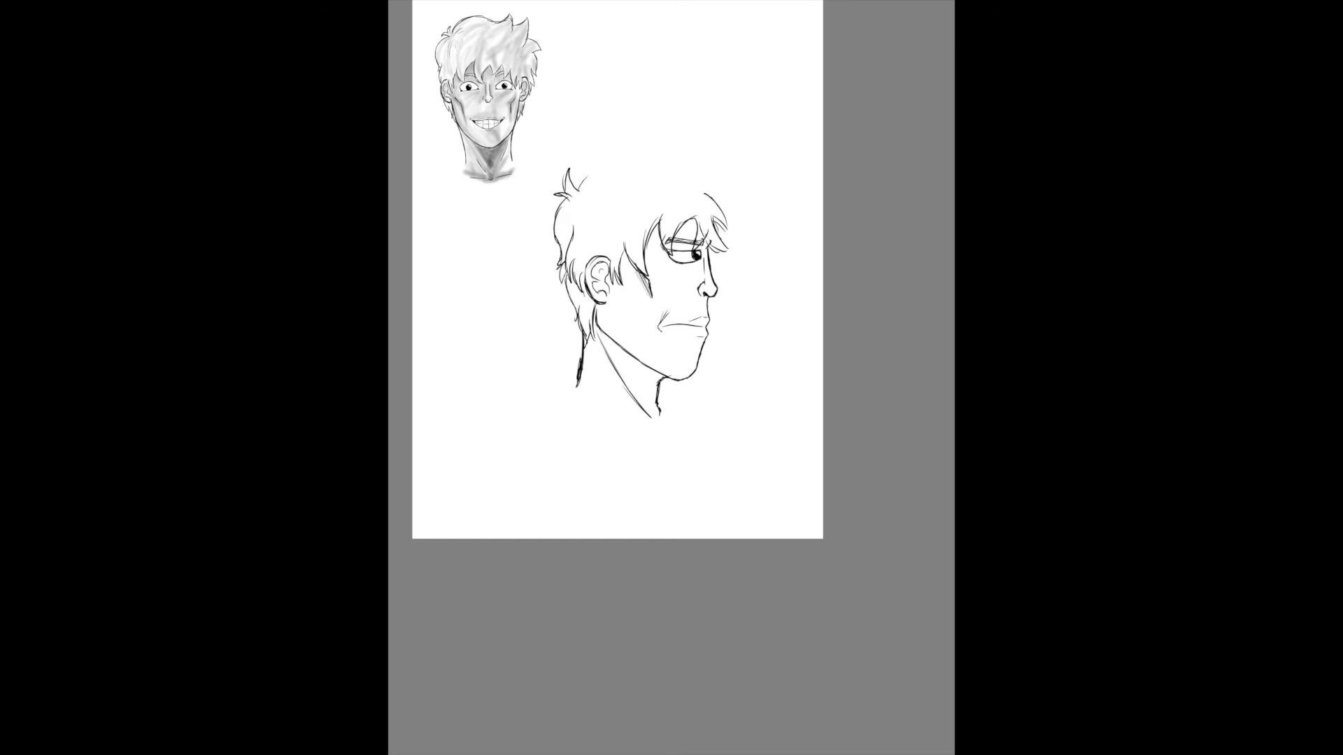
drag(582, 185, 703, 145)
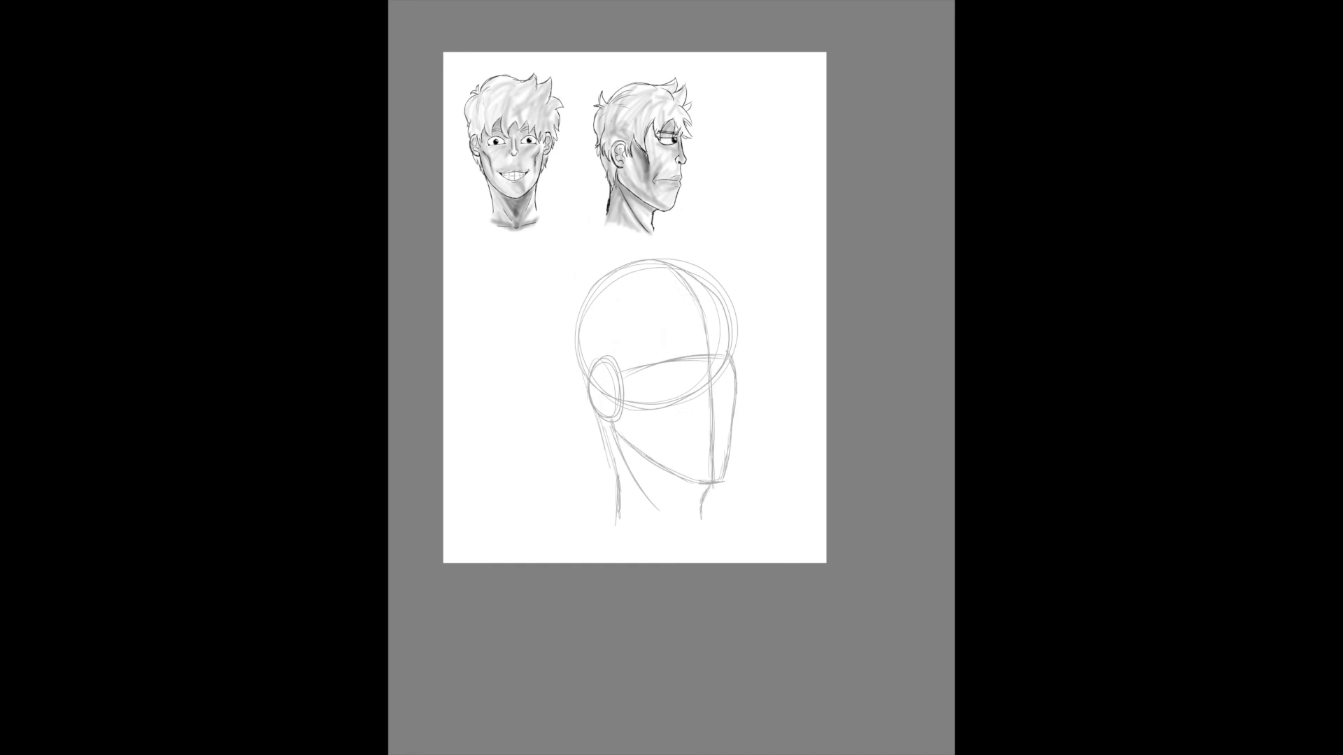
Refine the cranium, ear and jaw guides of the three-quarter head construction
drag(655, 512, 709, 531)
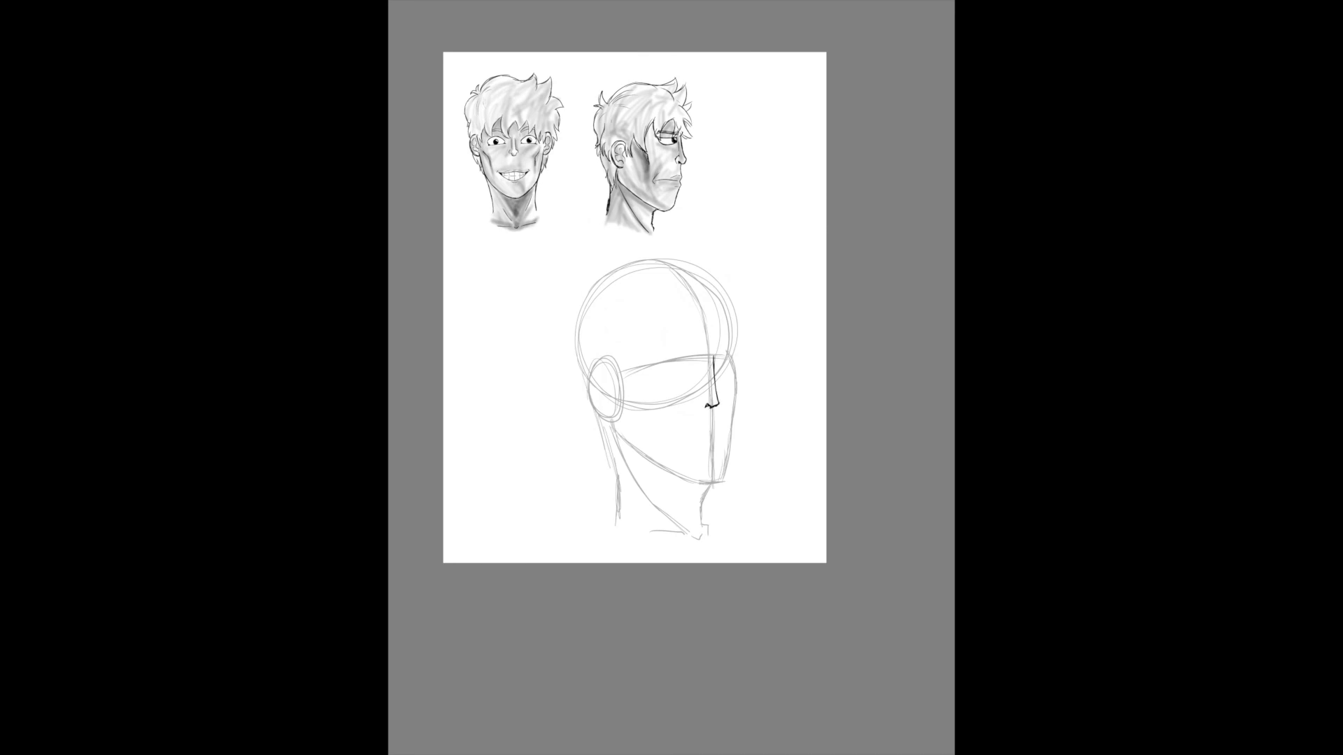
Ink the nose with nostril, then stroke the mouth line across toward the jaw
drag(701, 390, 702, 411)
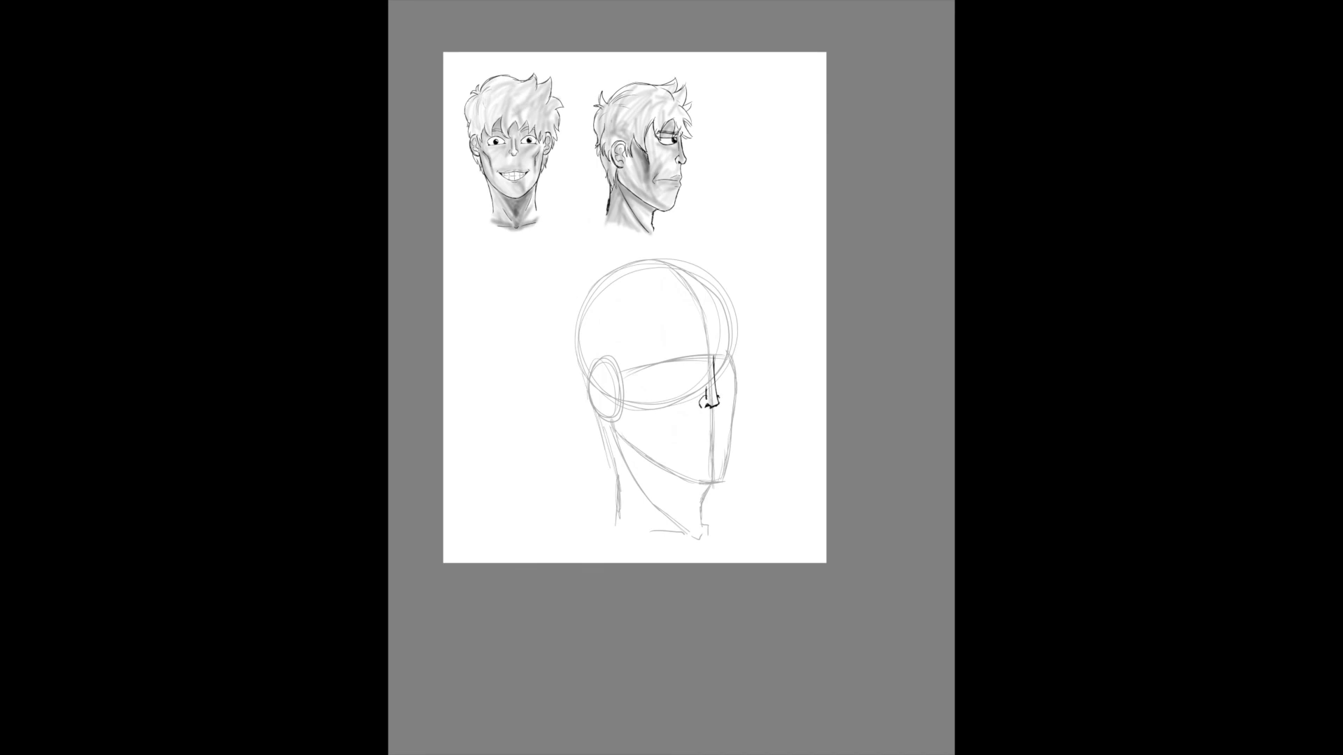
drag(654, 432, 670, 444)
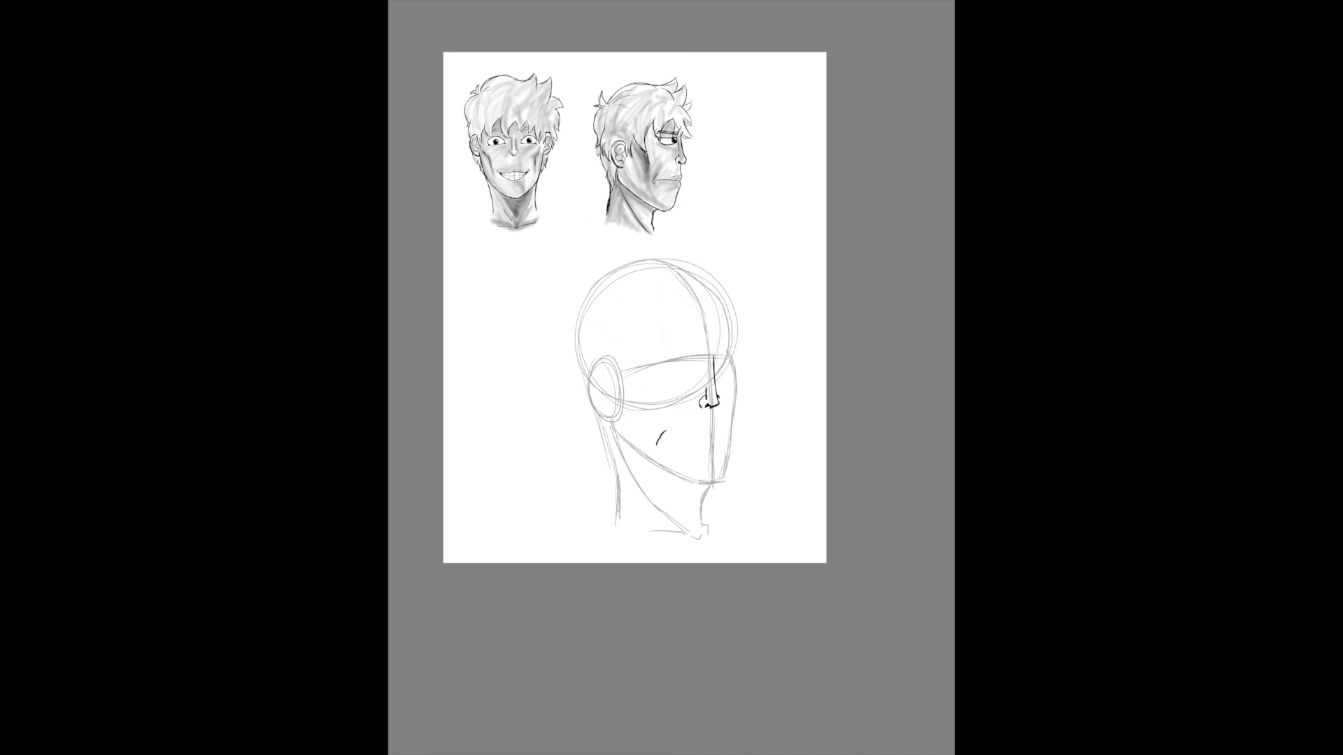
drag(658, 441, 686, 433)
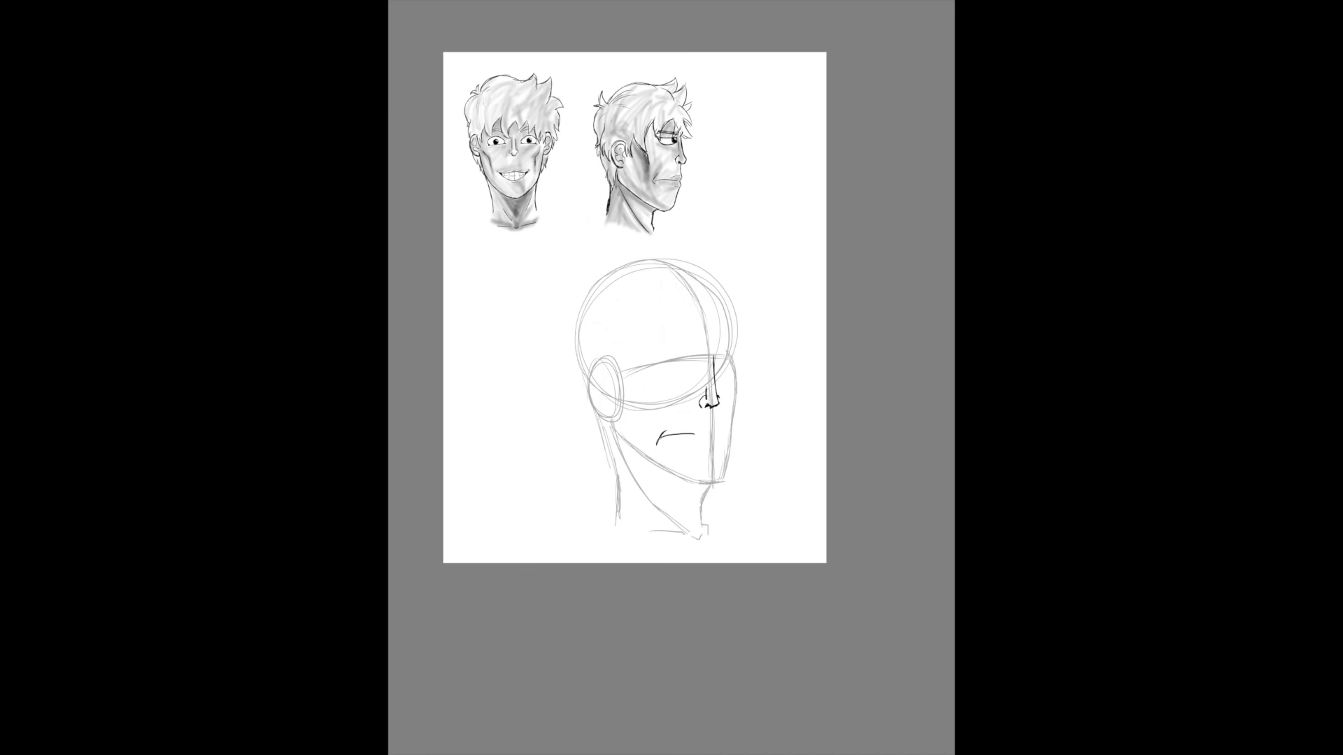
drag(657, 438, 719, 435)
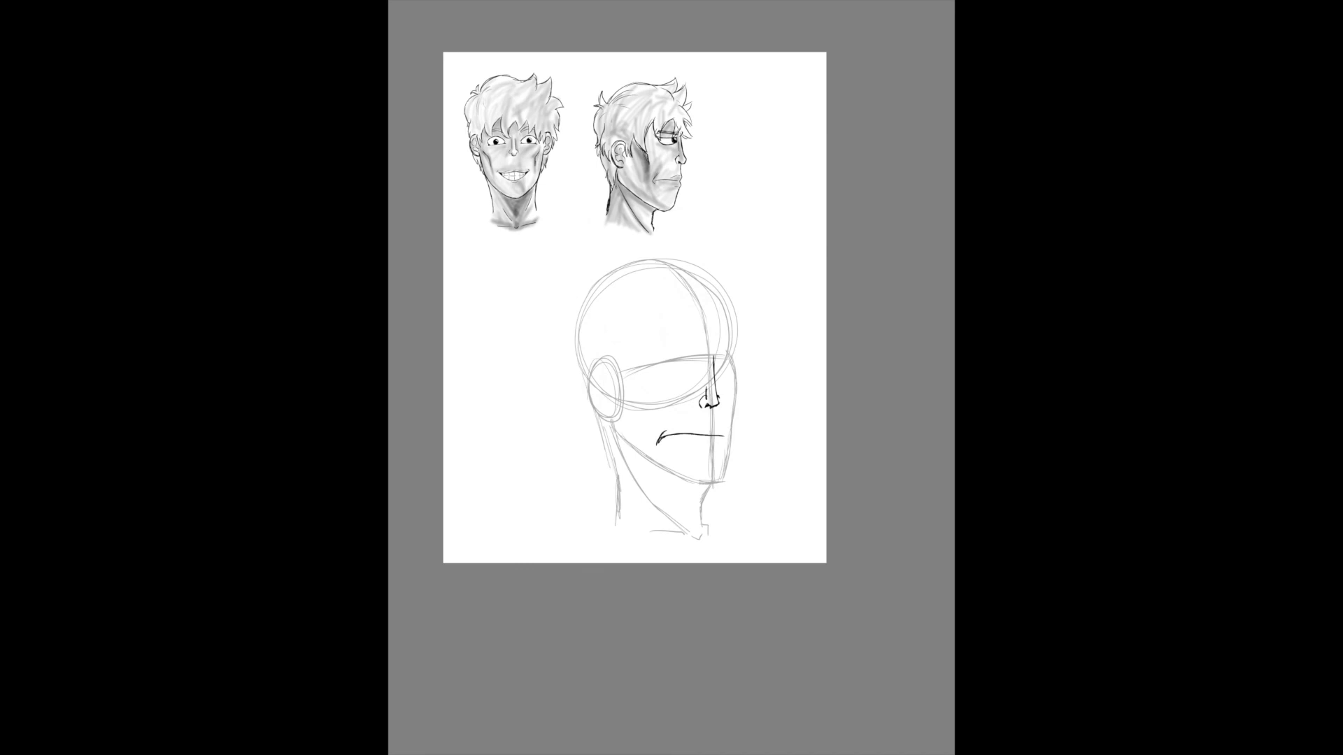
Zoom in and ink the brow line, the near eye's upper lid and outline, and the far brow
scroll(down, 3)
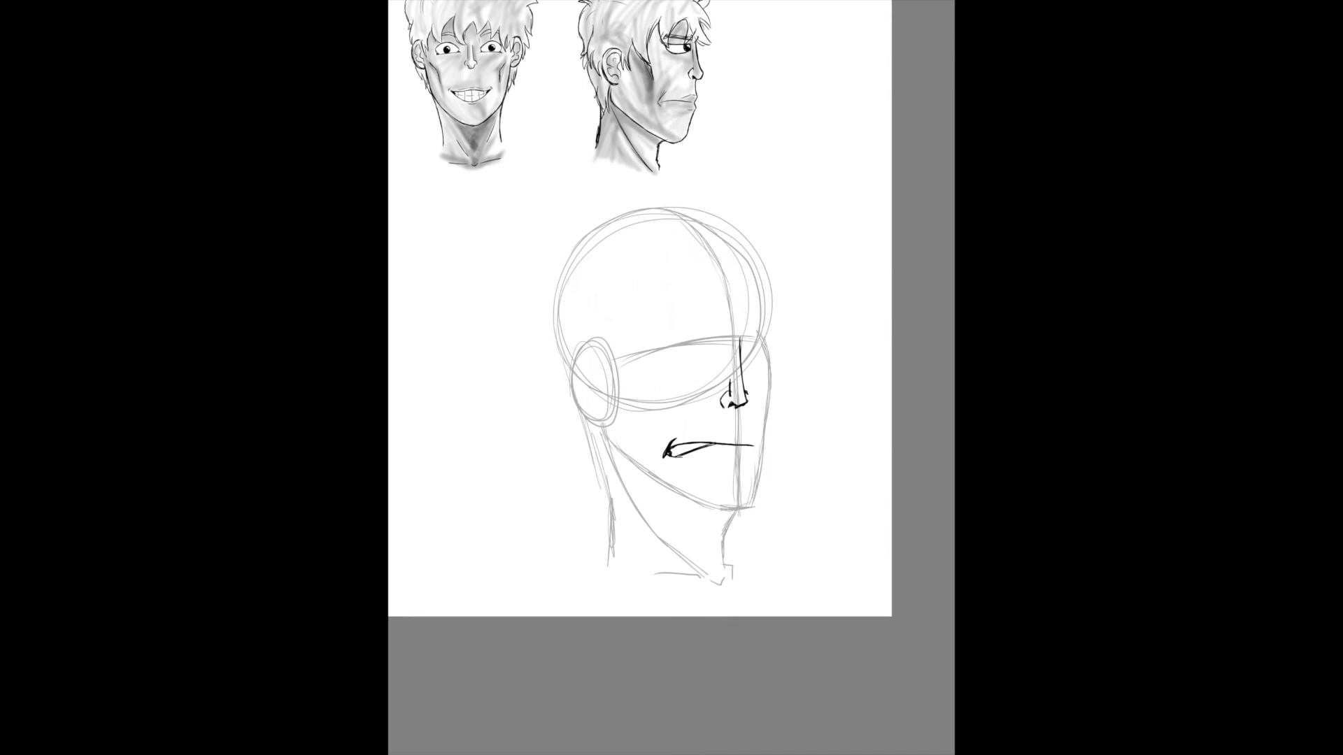
drag(721, 333, 689, 330)
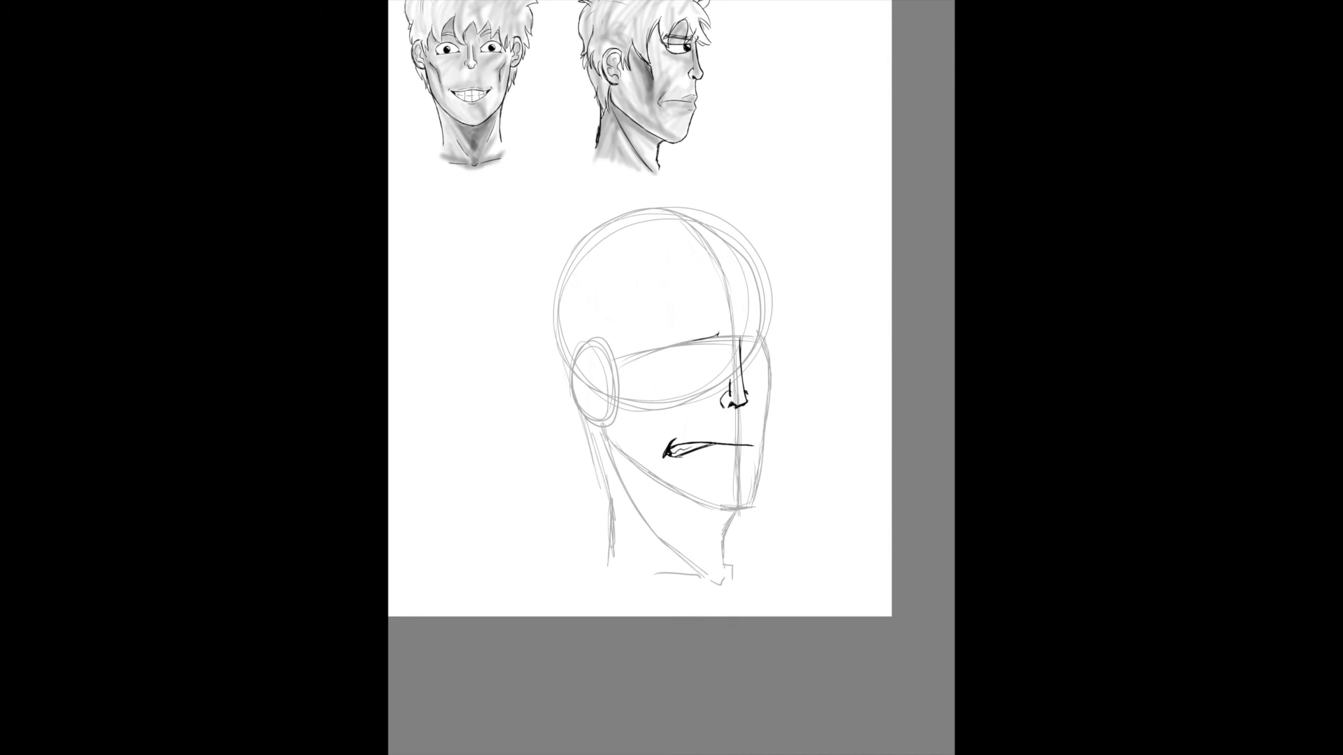
drag(650, 355, 719, 337)
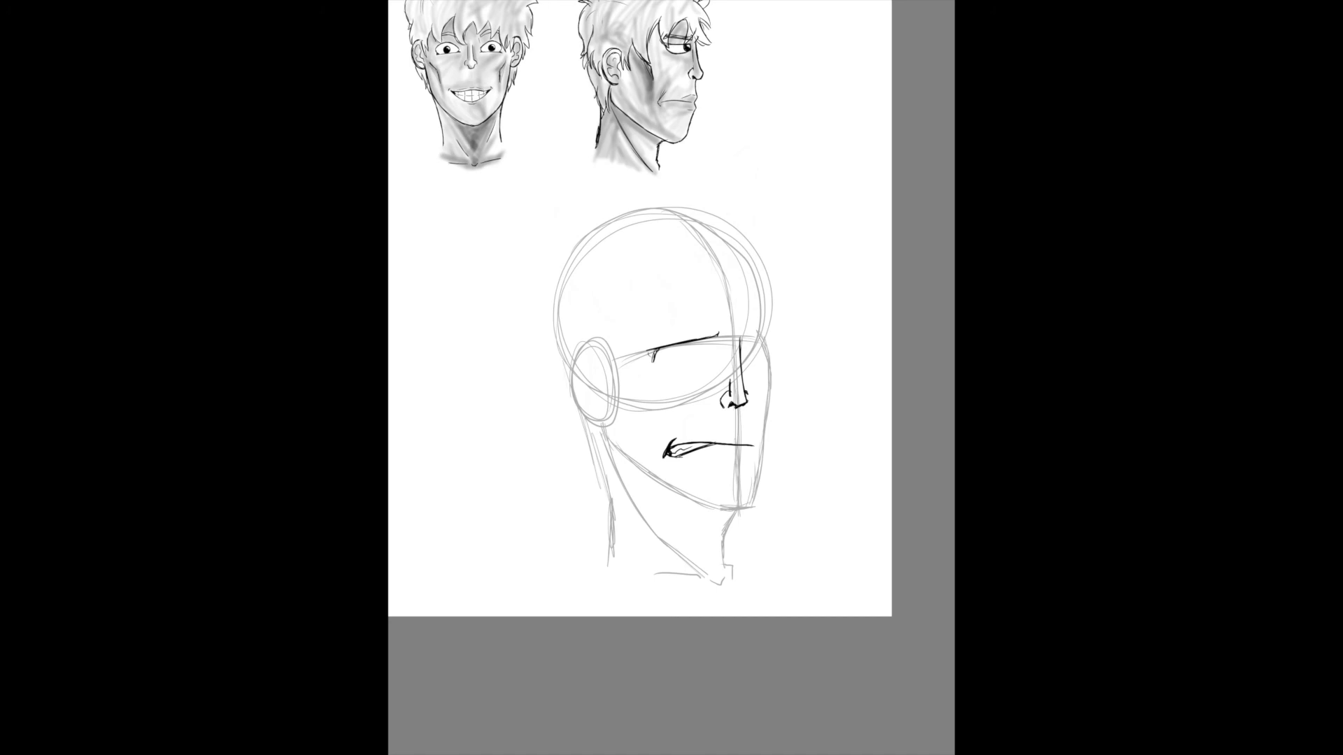
drag(655, 364, 706, 355)
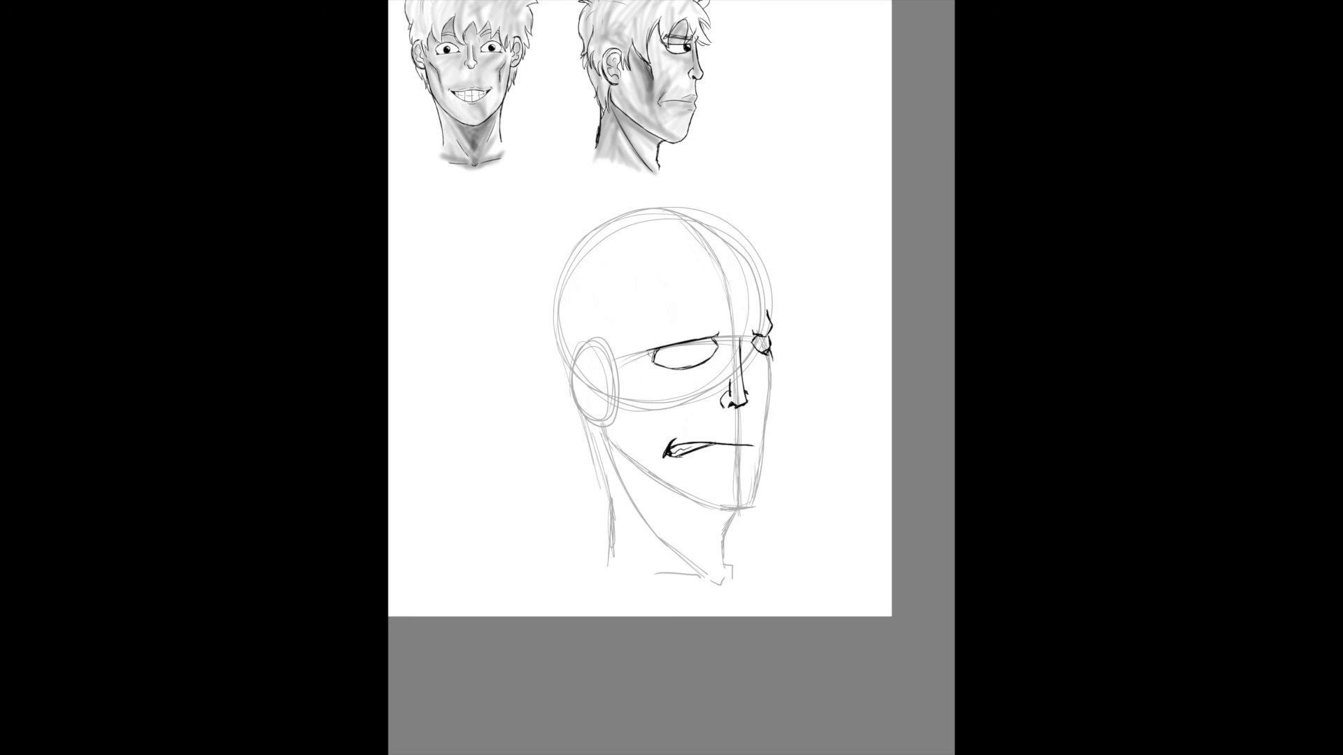
Ink the cheek line, a bold eyebrow over the near eye, then the eyes, jaw and ear
drag(772, 360, 761, 461)
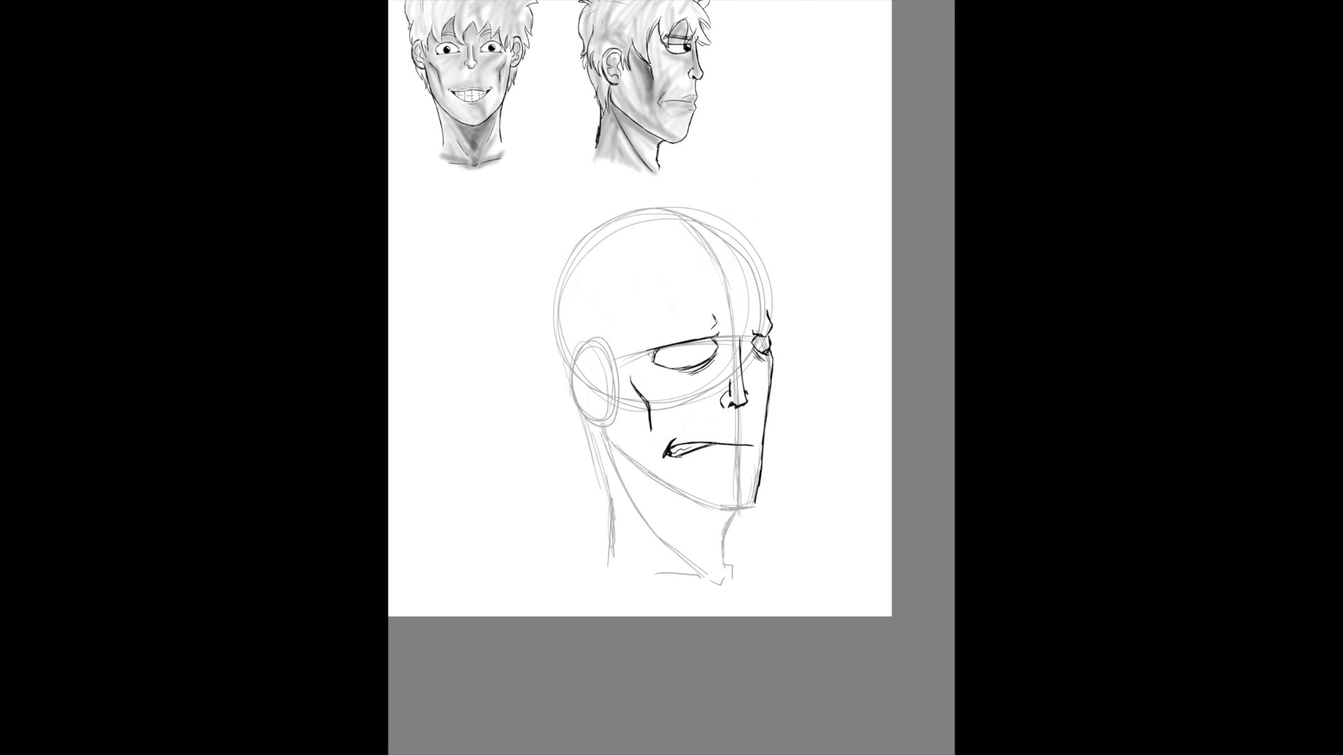
drag(638, 323, 706, 319)
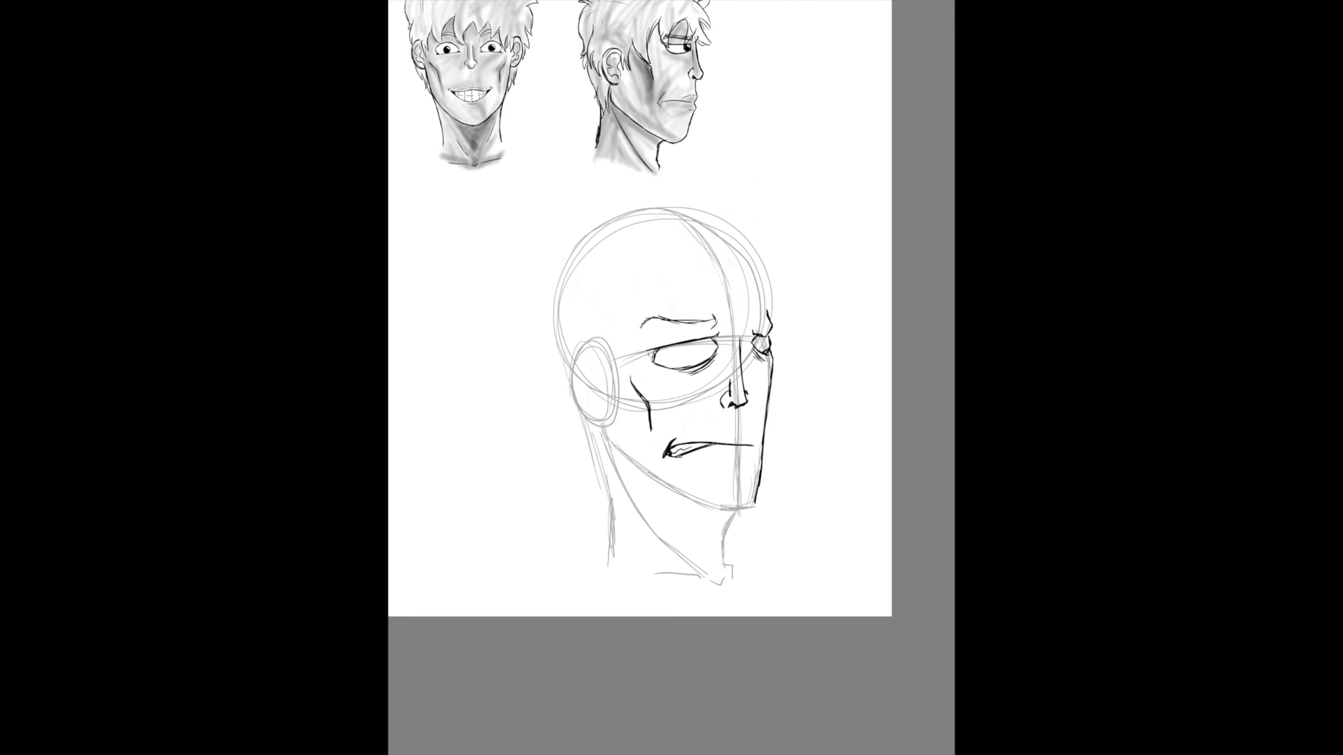
drag(638, 327, 719, 323)
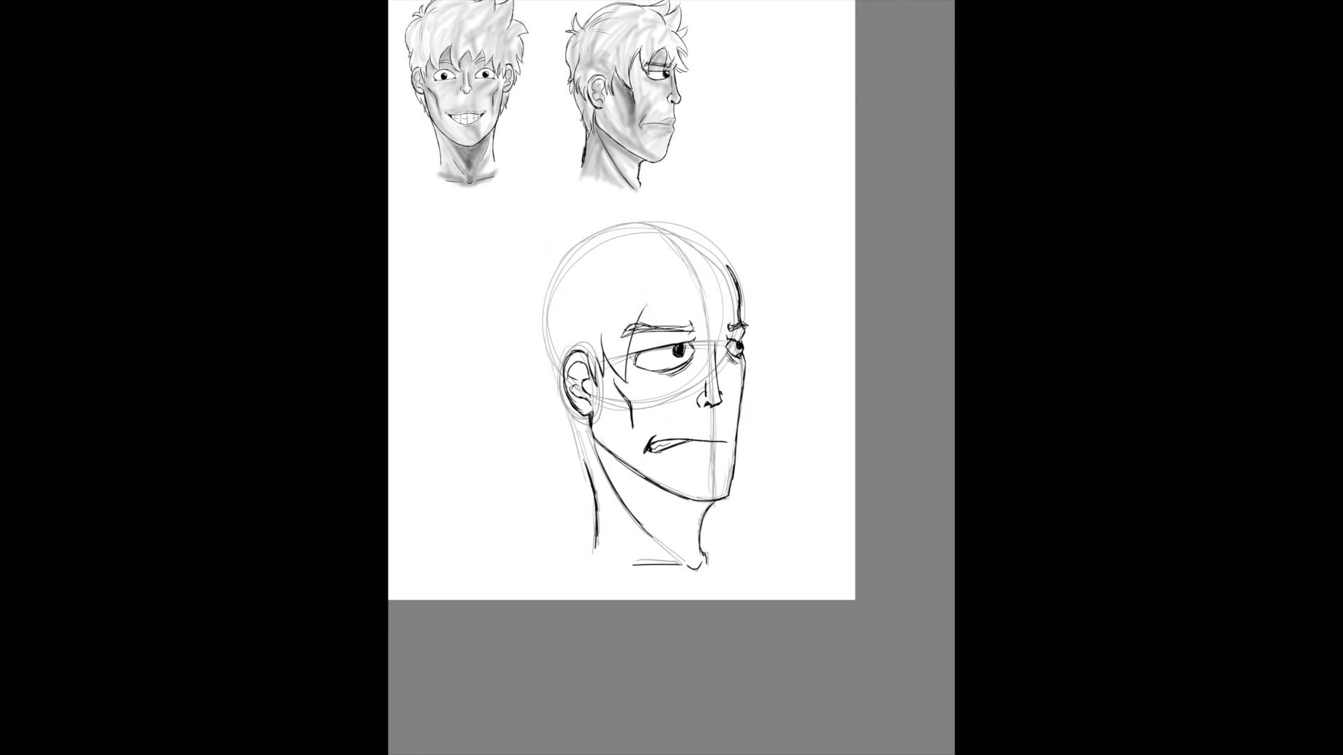
Draw spiky bangs, far-side strands, back hair and the spiked top outline
drag(638, 343, 711, 321)
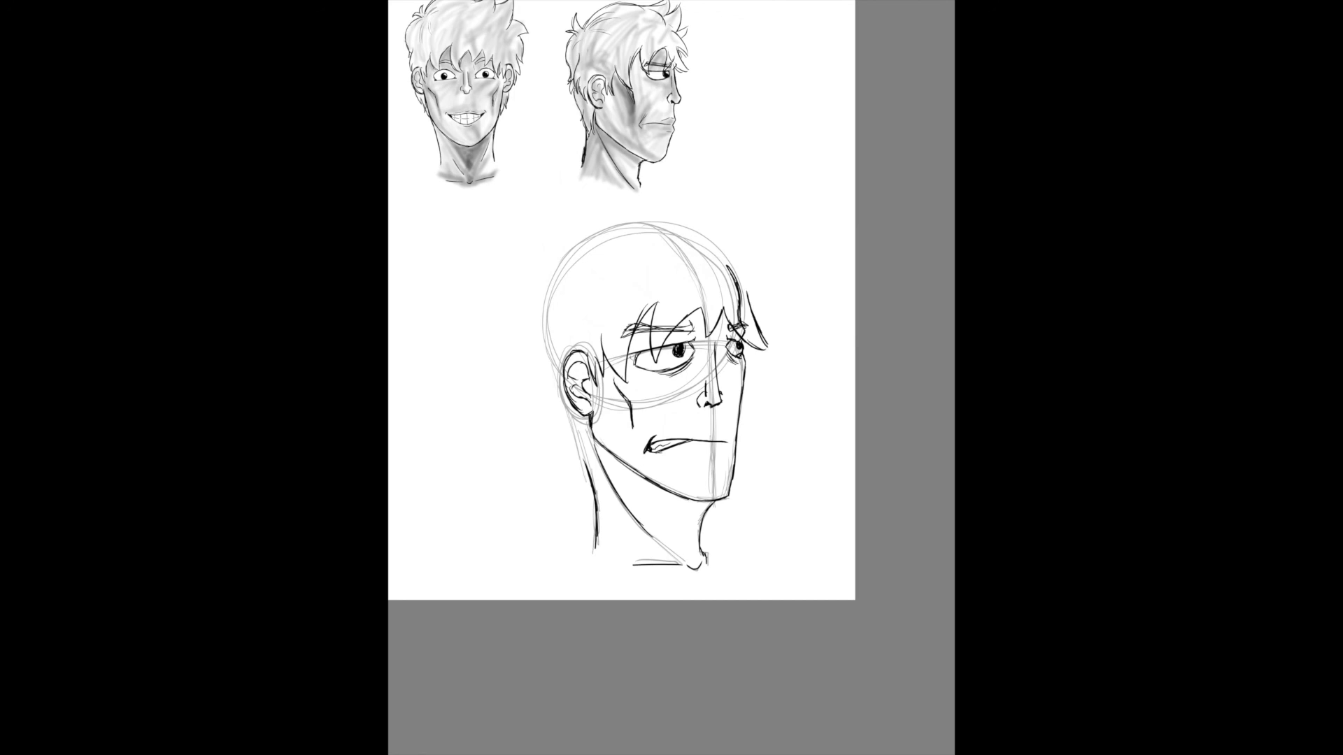
drag(753, 261, 758, 359)
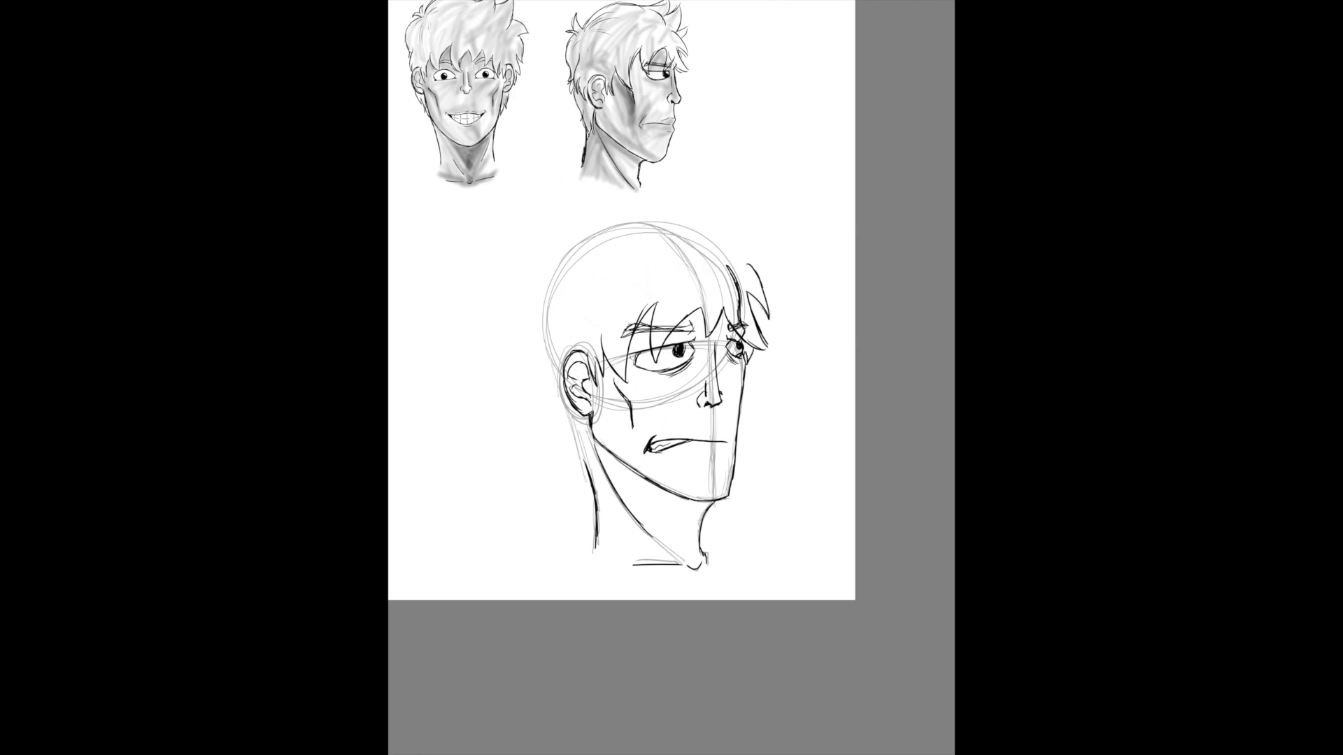
drag(550, 334, 570, 458)
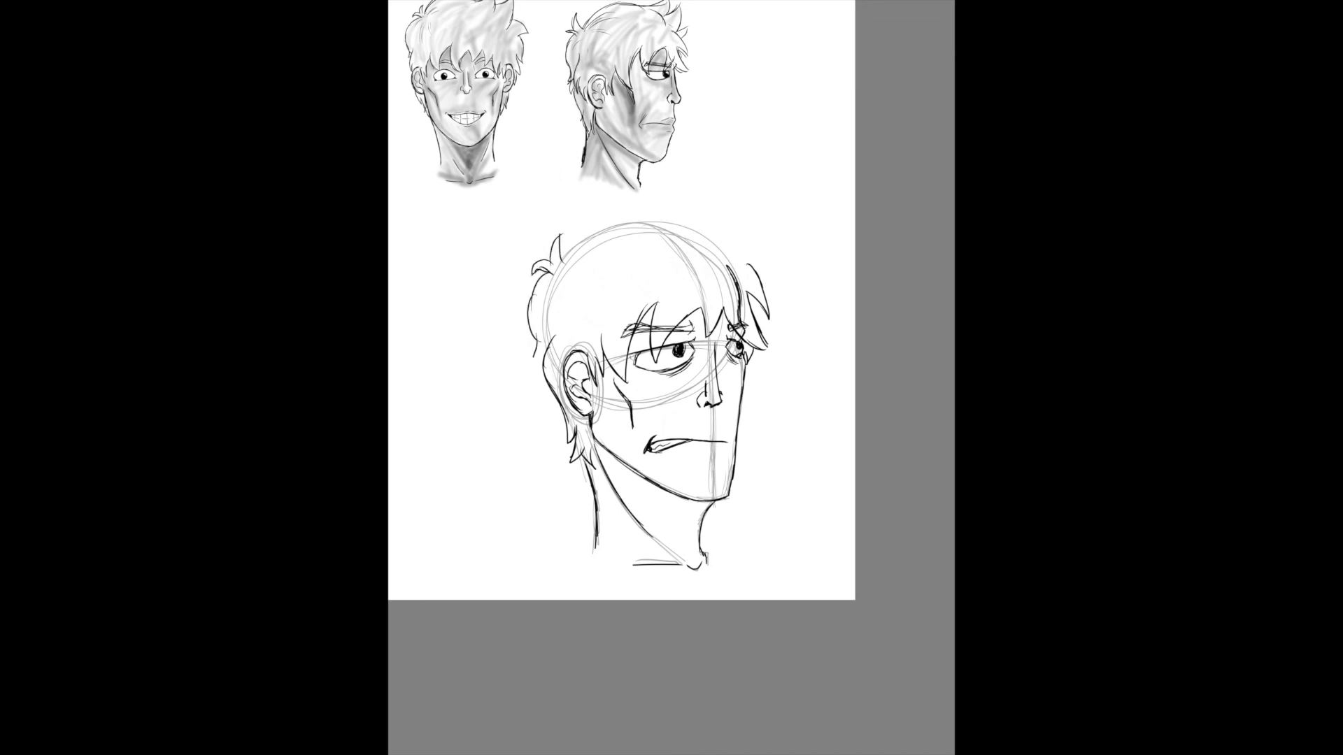
drag(557, 257, 711, 193)
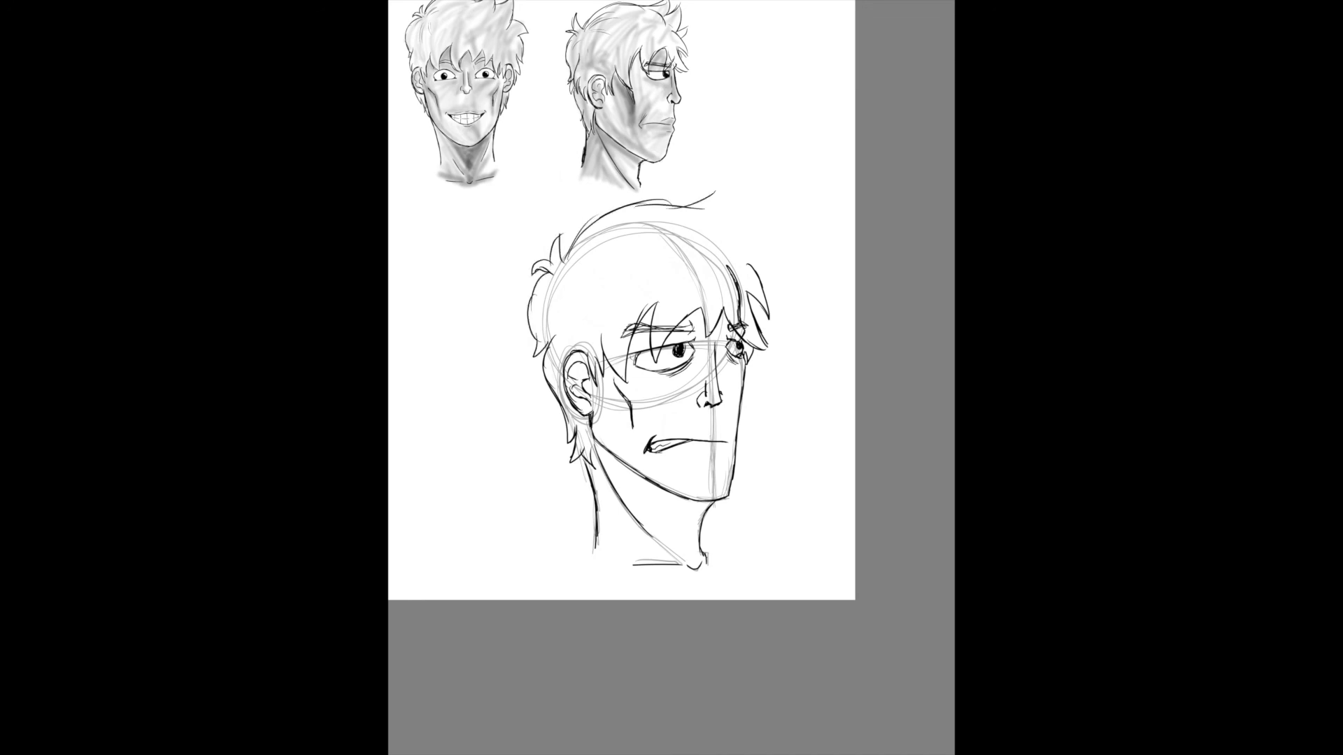
drag(702, 206, 741, 291)
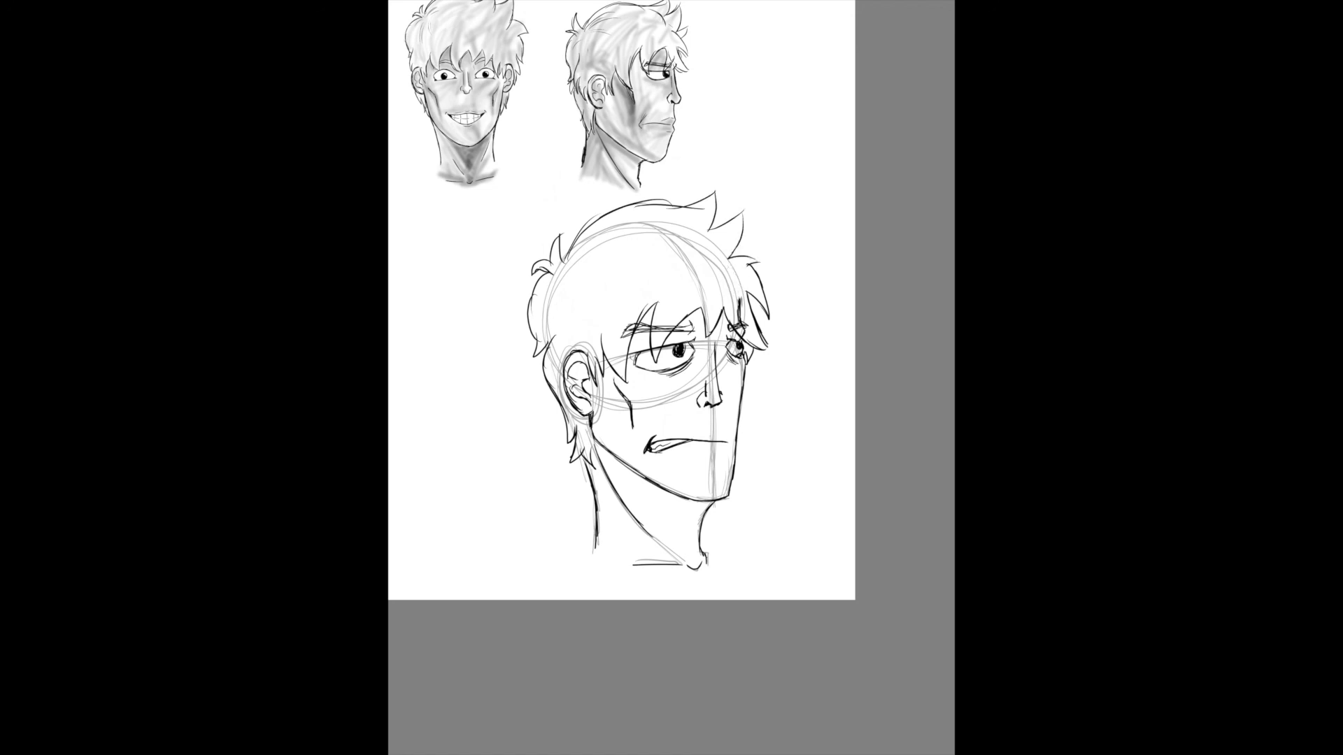